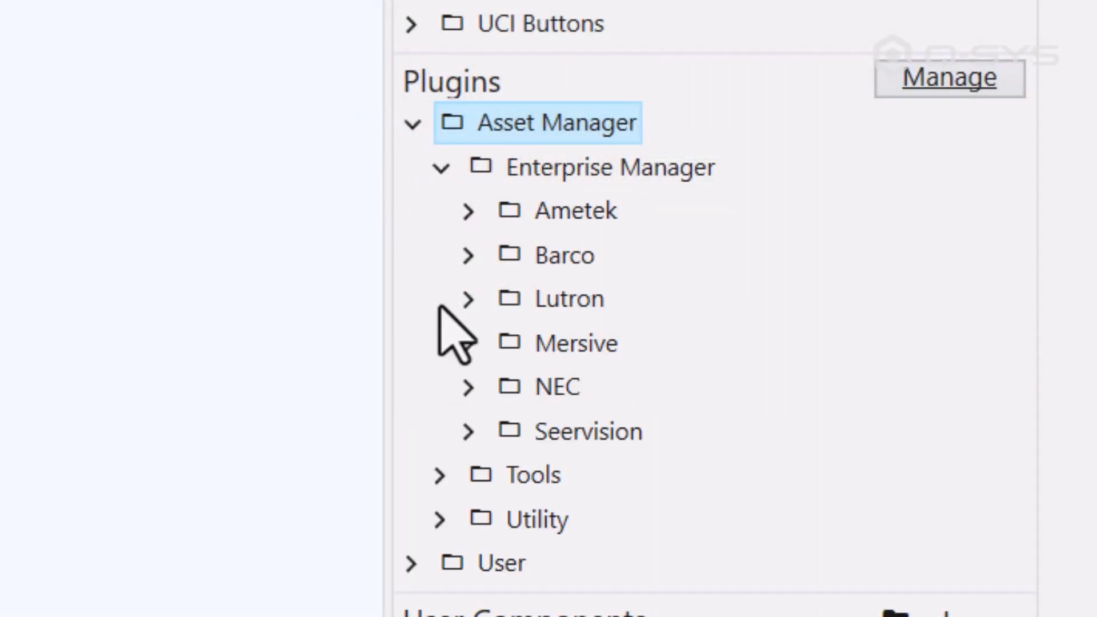
# Place the Command Send And Receive Utility on Page 2 and set its connection to 10.200.1.100 with its port
pyautogui.click(442, 519)
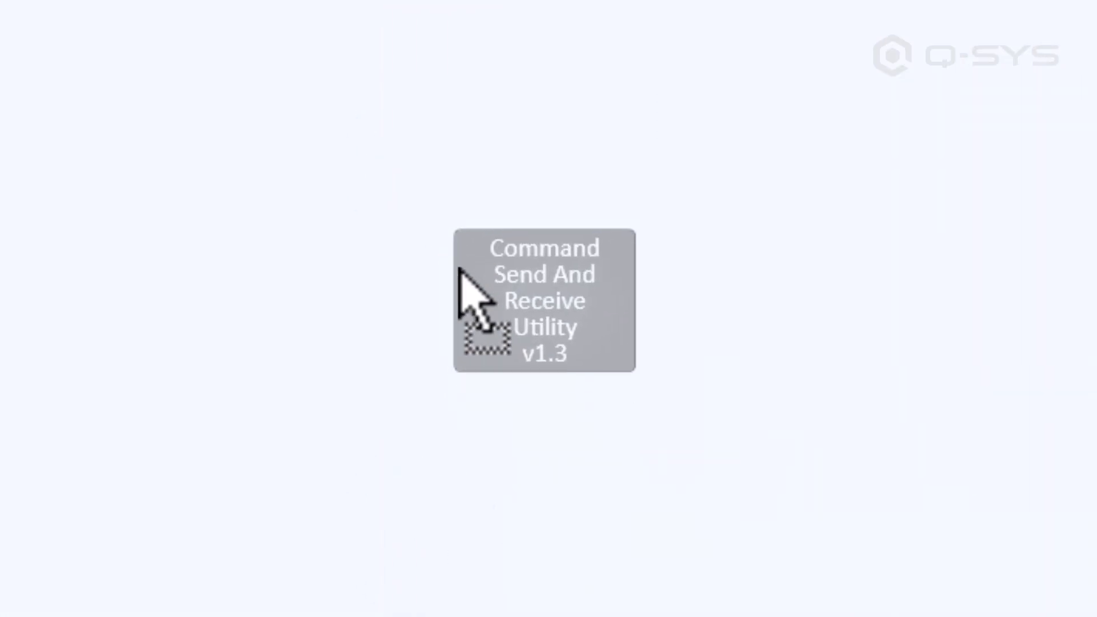
pyautogui.doubleClick(545, 301)
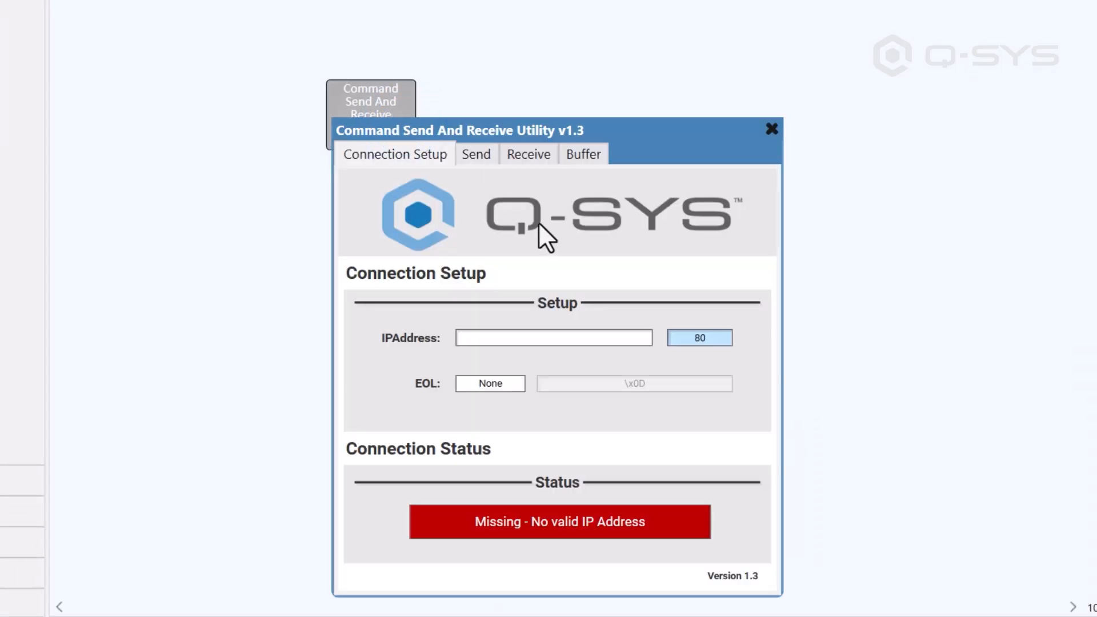
pyautogui.write('10')
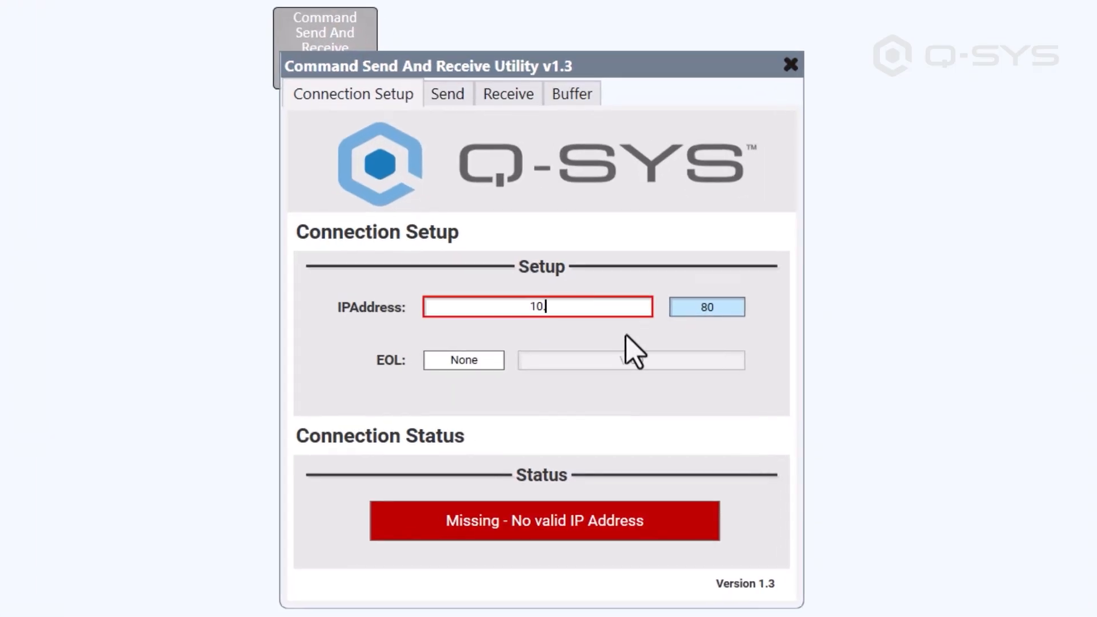
pyautogui.write('.200.1.100')
pyautogui.click(708, 306)
pyautogui.write('17')
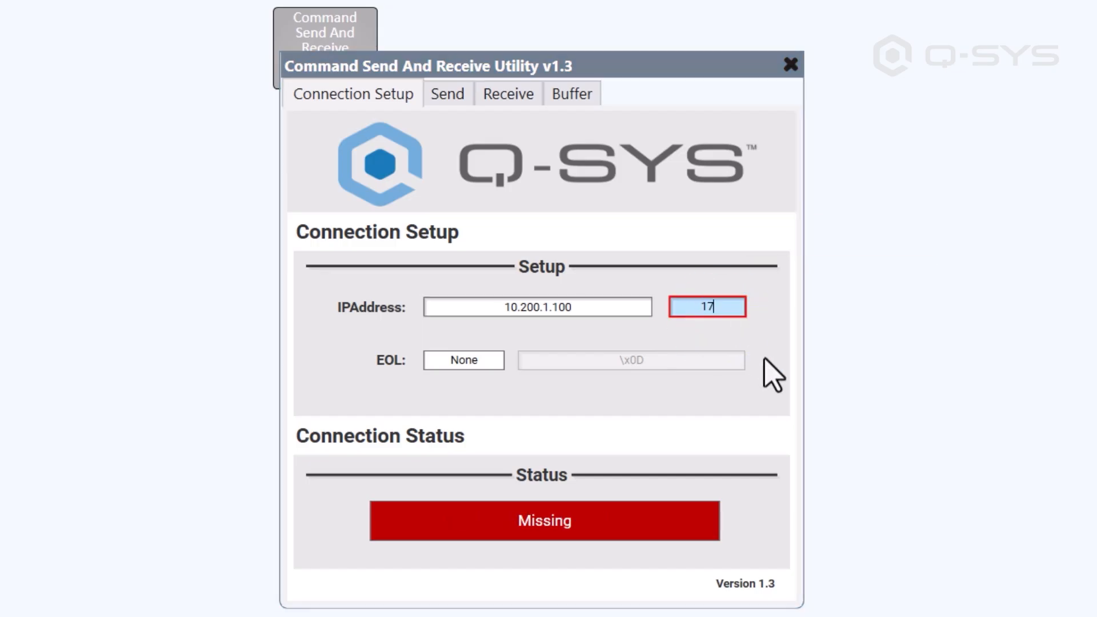
pyautogui.write('02')
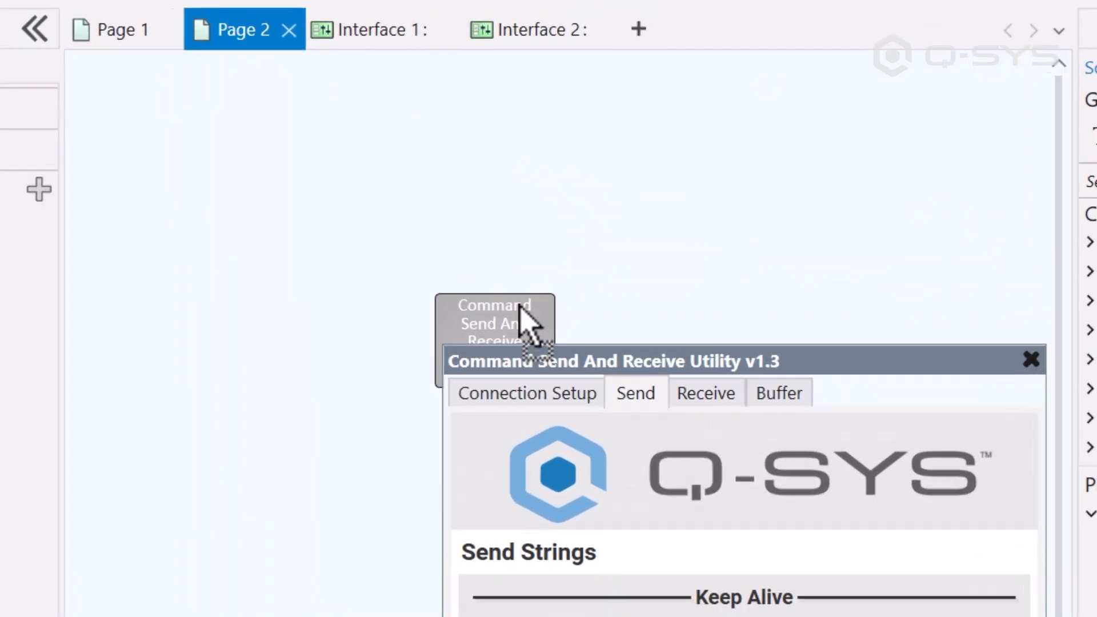
# Enable the SendCommand 1 and SendCommand 2 control pins in the utility's Properties
pyautogui.click(371, 29)
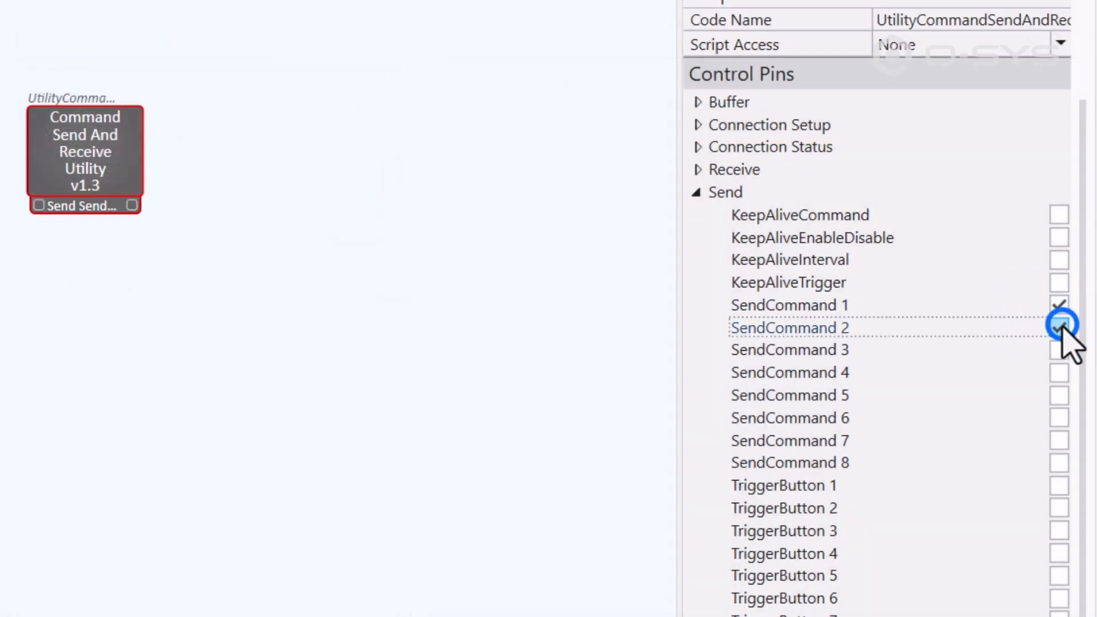
pyautogui.click(1059, 327)
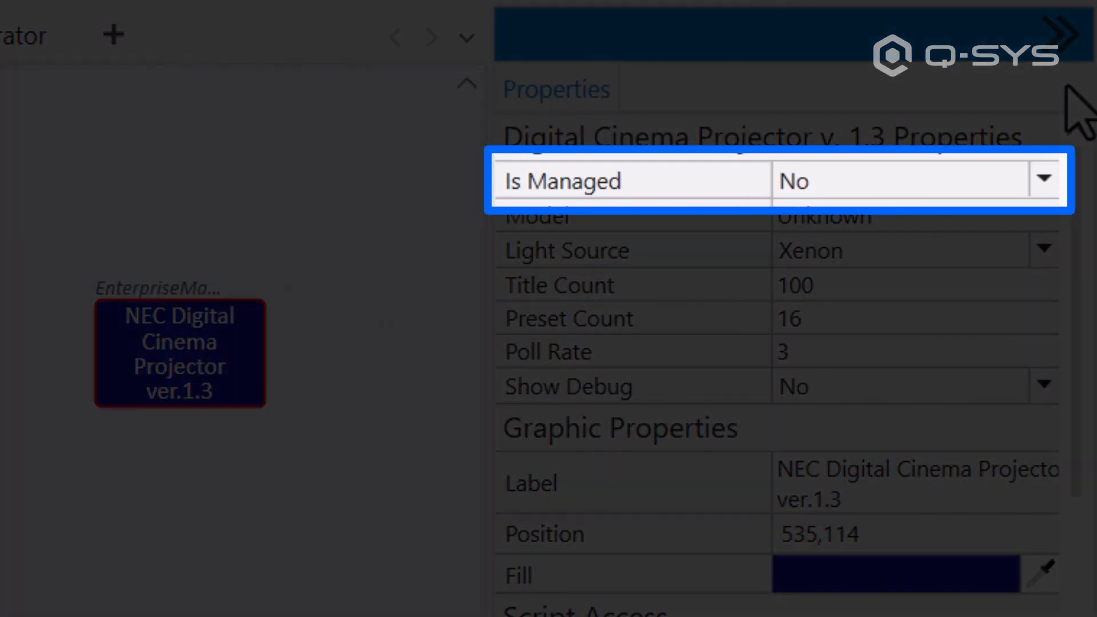
# Set the NEC projector's Is Managed to Yes and name it NEC-Projector-1
pyautogui.click(1043, 180)
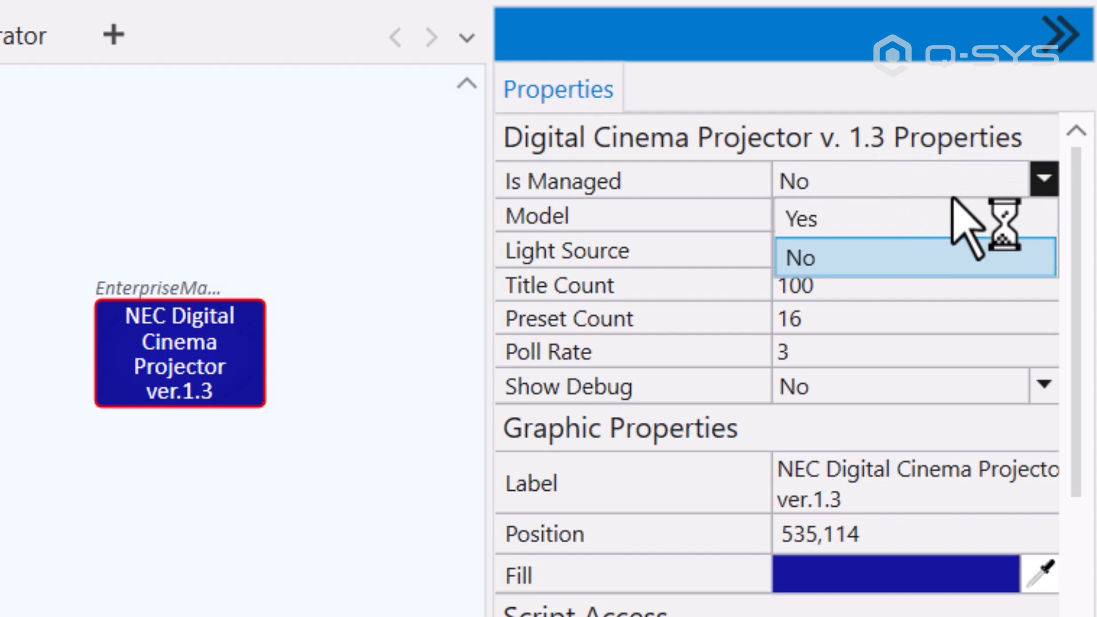
pyautogui.click(800, 257)
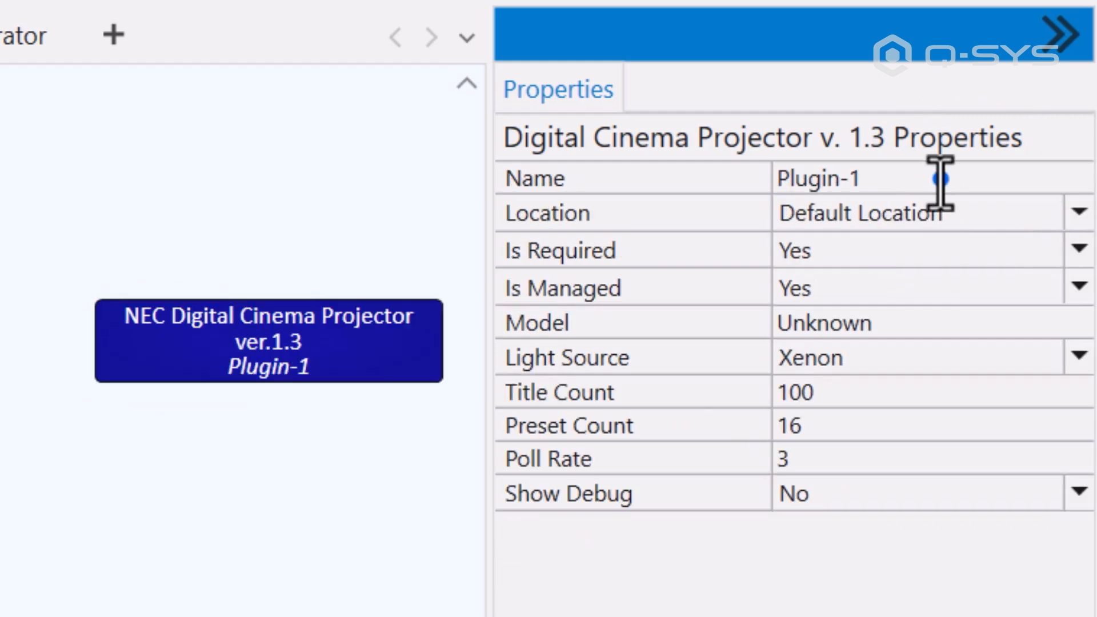
pyautogui.write('NEC-Pr')
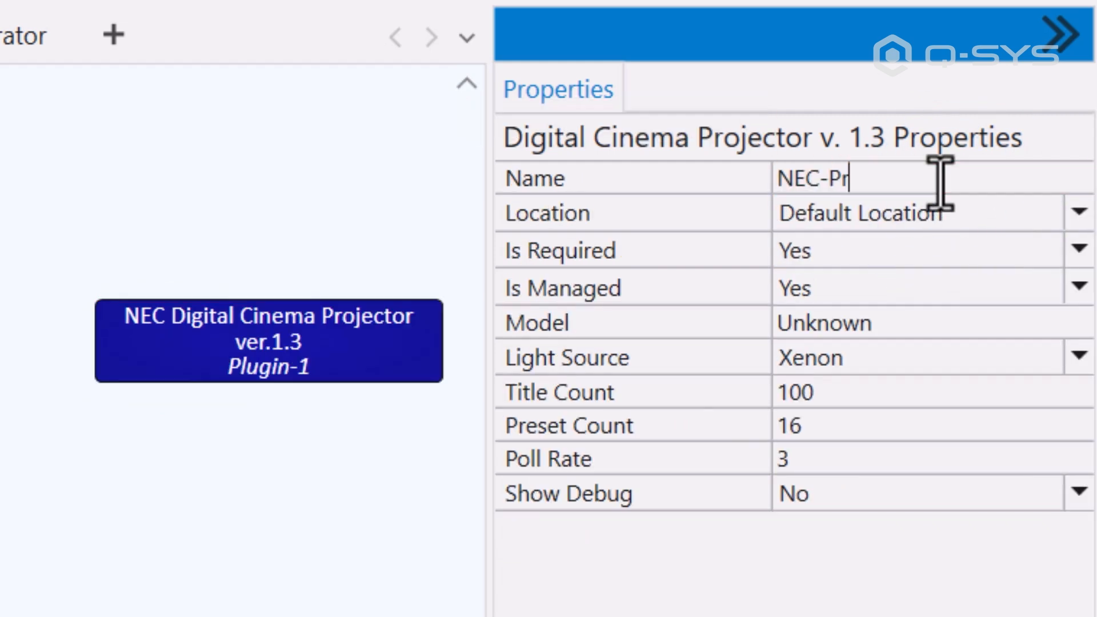
pyautogui.write('ojector-1')
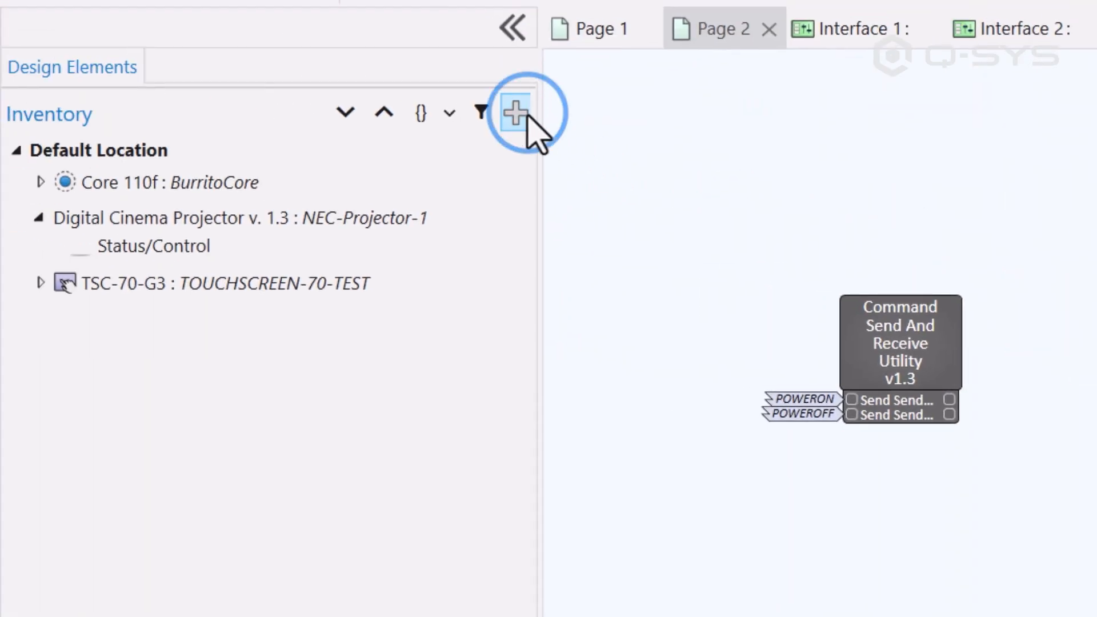
# Add the SurgeX DisplayPak+ PDU from the Inventory panel and clear the schematic selection
pyautogui.click(512, 112)
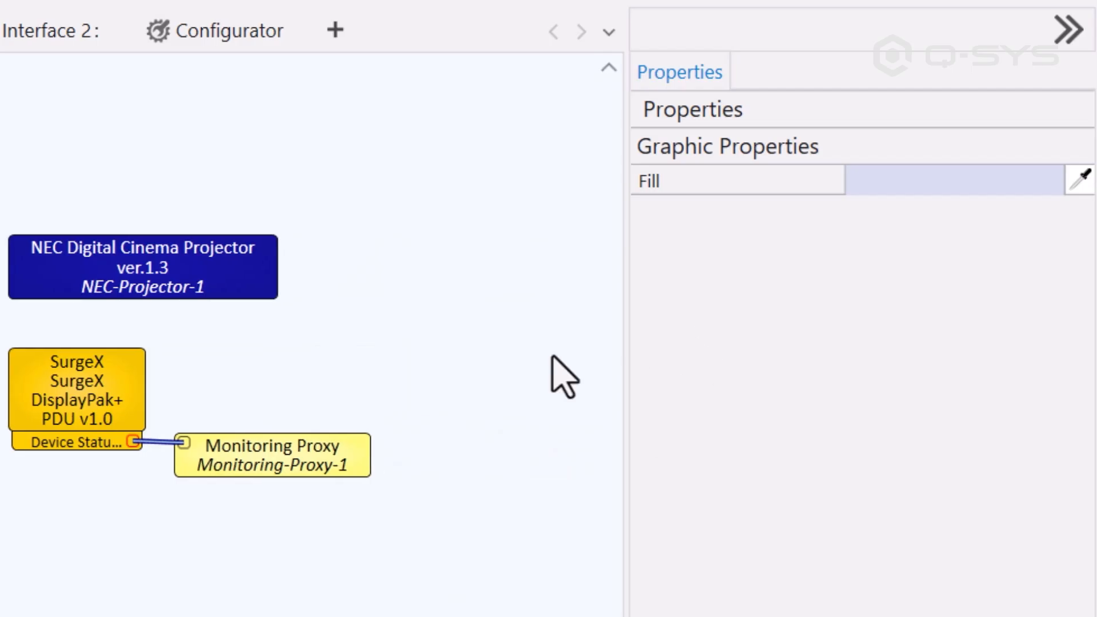
pyautogui.click(272, 454)
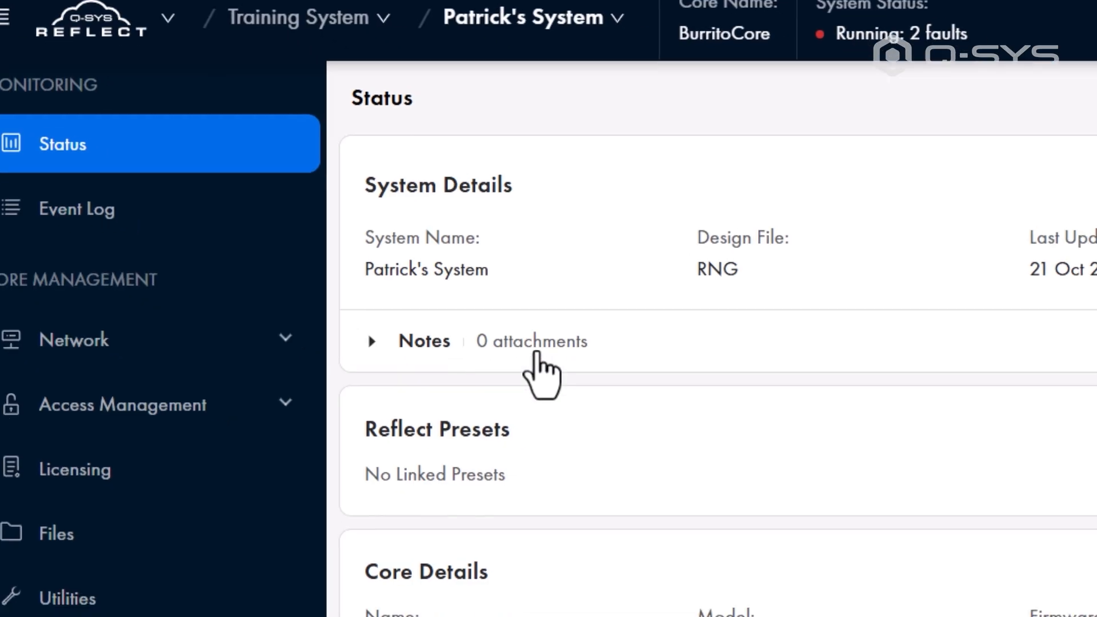
pyautogui.scroll(-3)
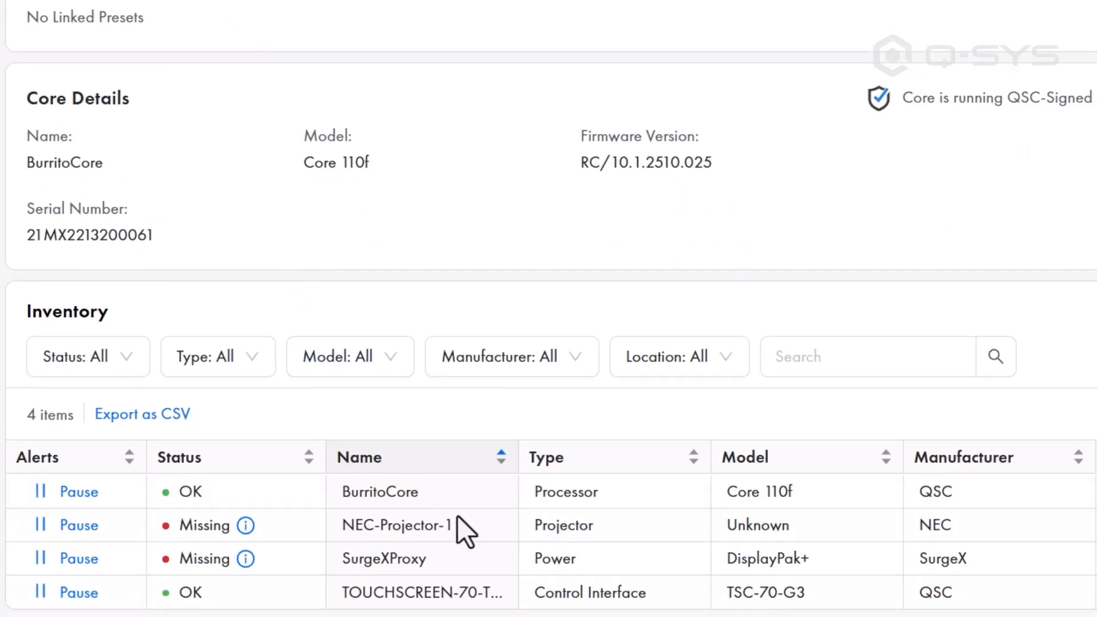
pyautogui.moveTo(482, 584)
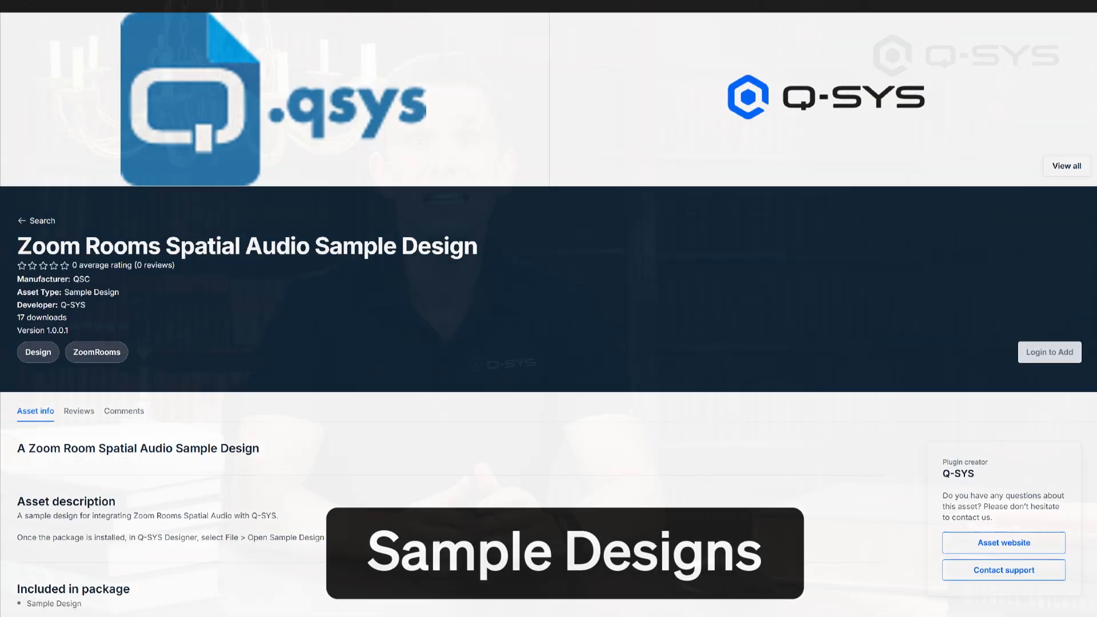
# Browse to library.qsys.com and the Zoom Rooms Spatial Audio Sample Design asset
pyautogui.write('library.qsys.co')
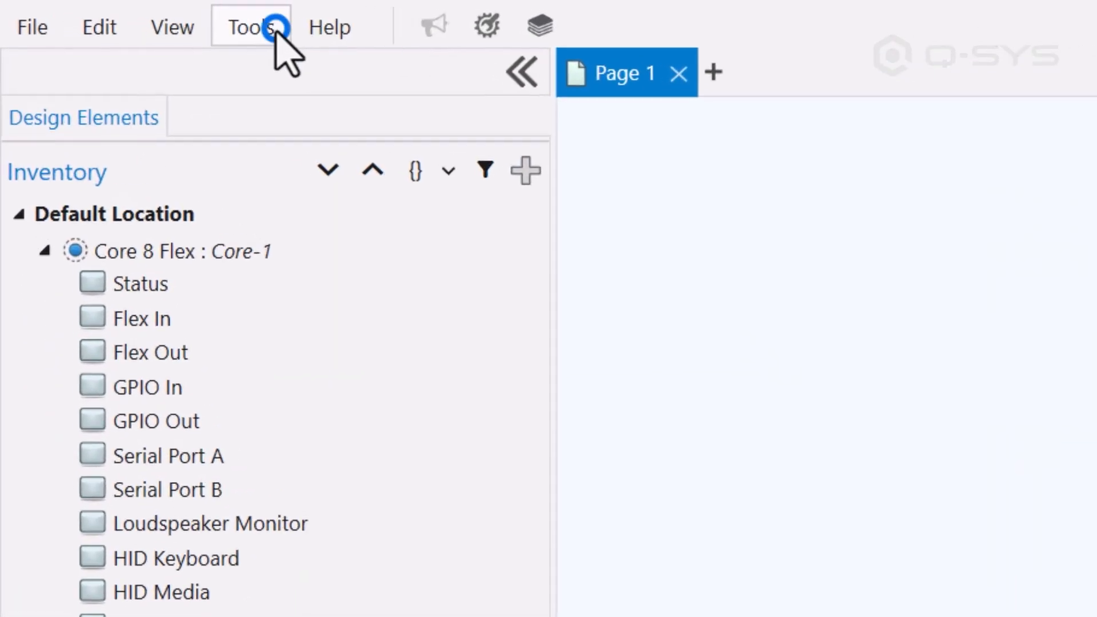
# Launch the Q-SYS Library home page from the Designer Tools toolbar
pyautogui.click(250, 26)
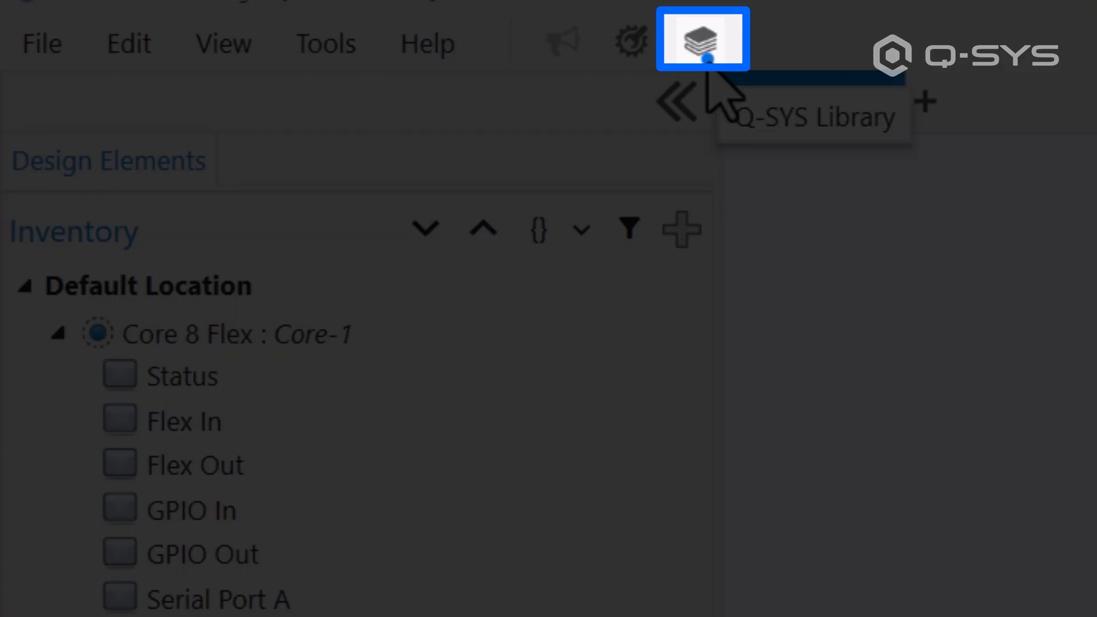
pyautogui.click(703, 38)
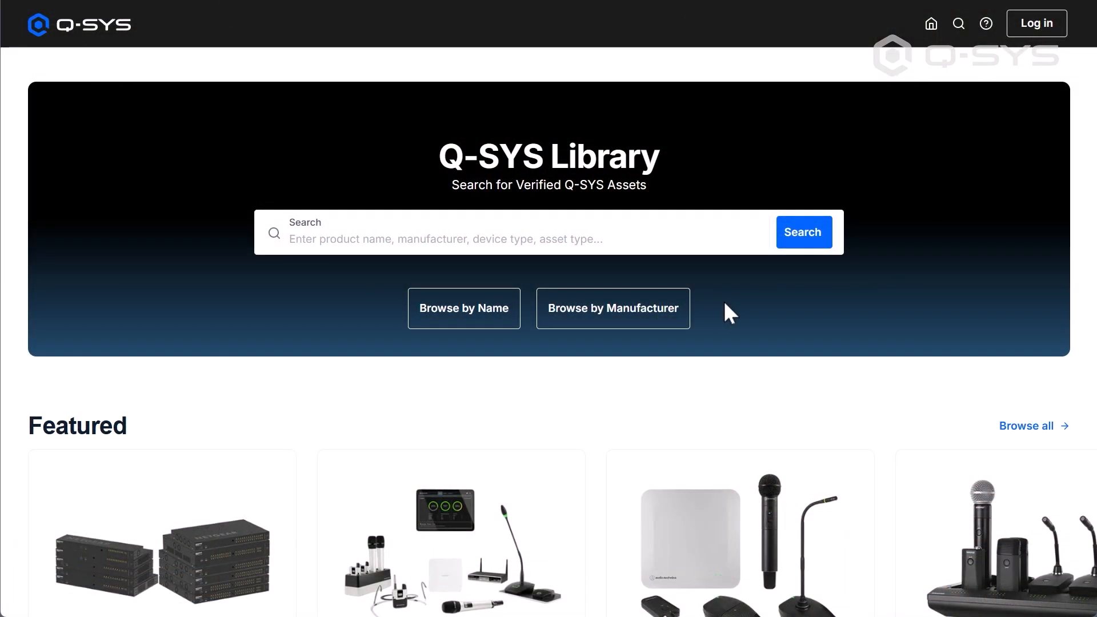
# View the SurgeX DisplayPak+ PDU plugin page and its product photo, then log in to the Library account
pyautogui.scroll(-3)
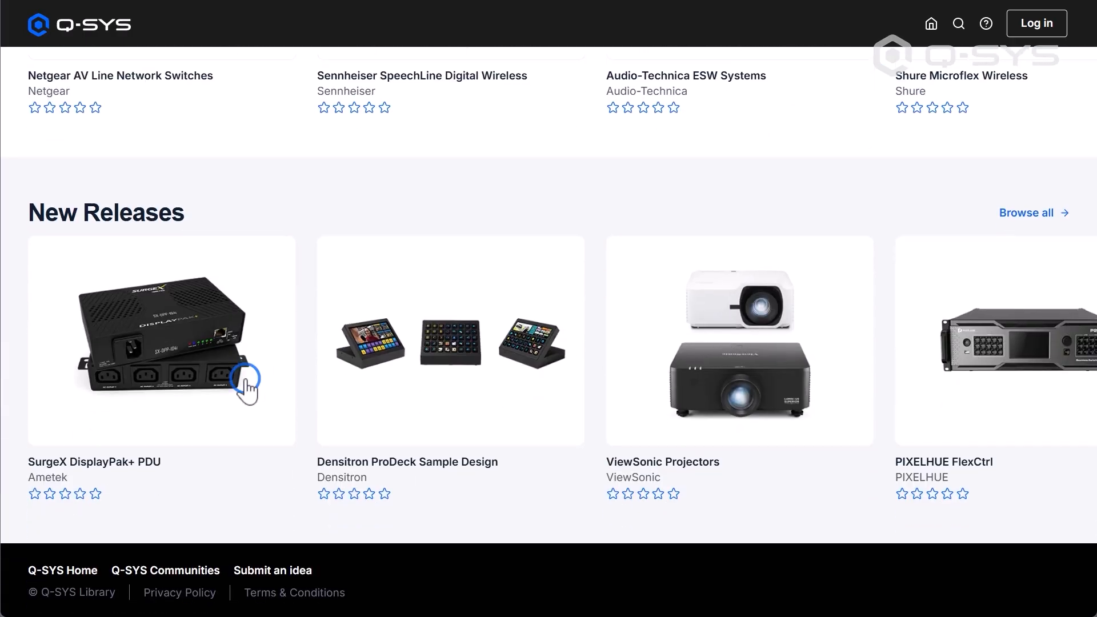
pyautogui.click(161, 341)
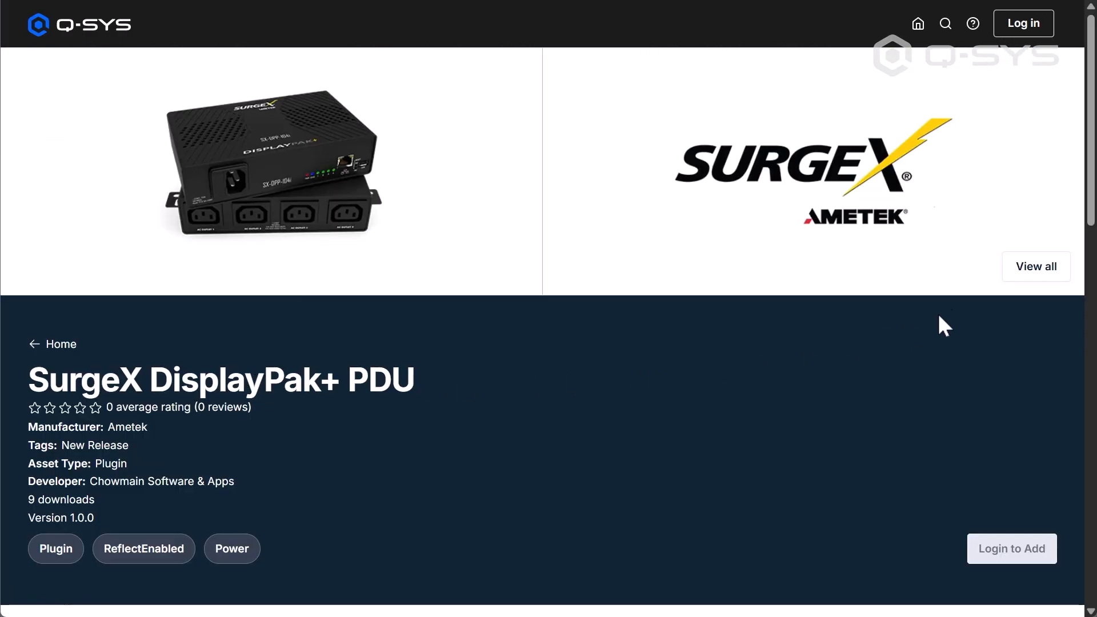
pyautogui.click(272, 168)
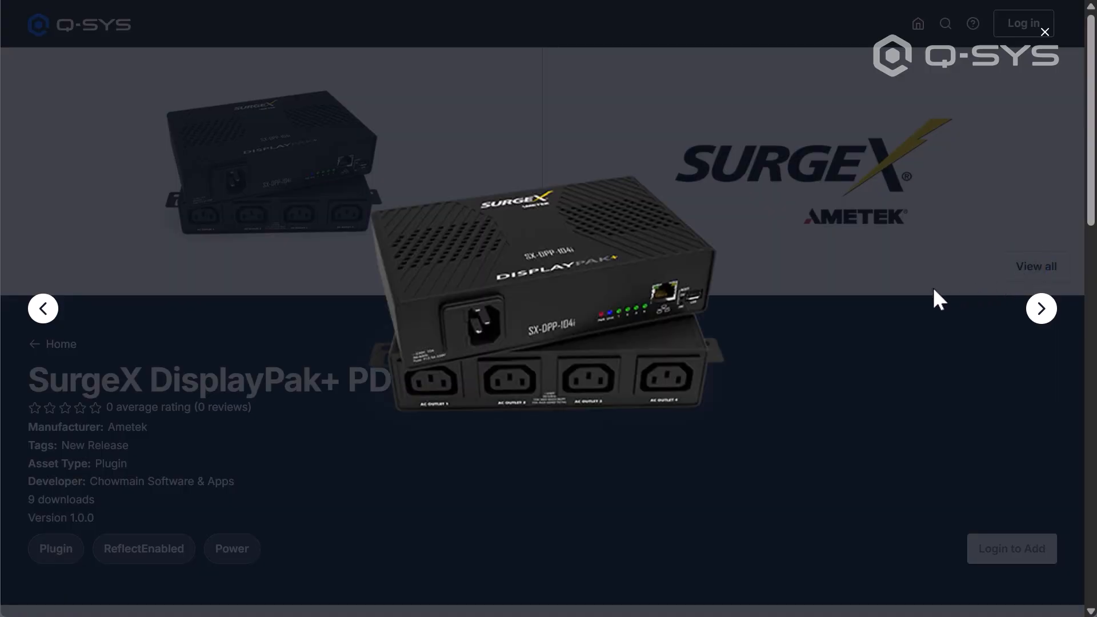
pyautogui.click(1043, 32)
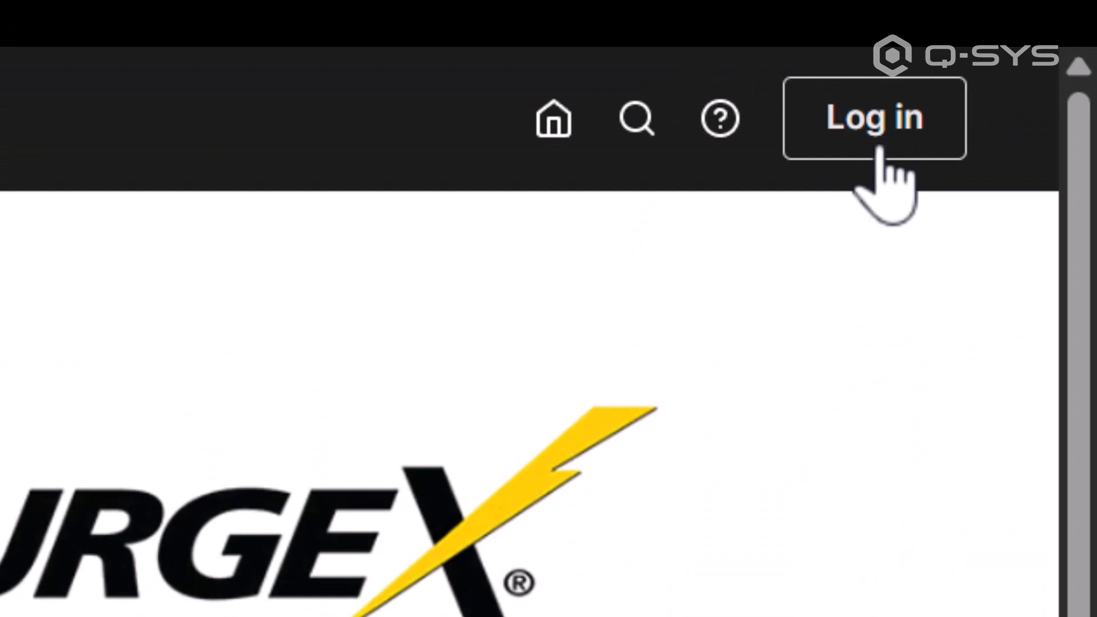
pyautogui.click(873, 118)
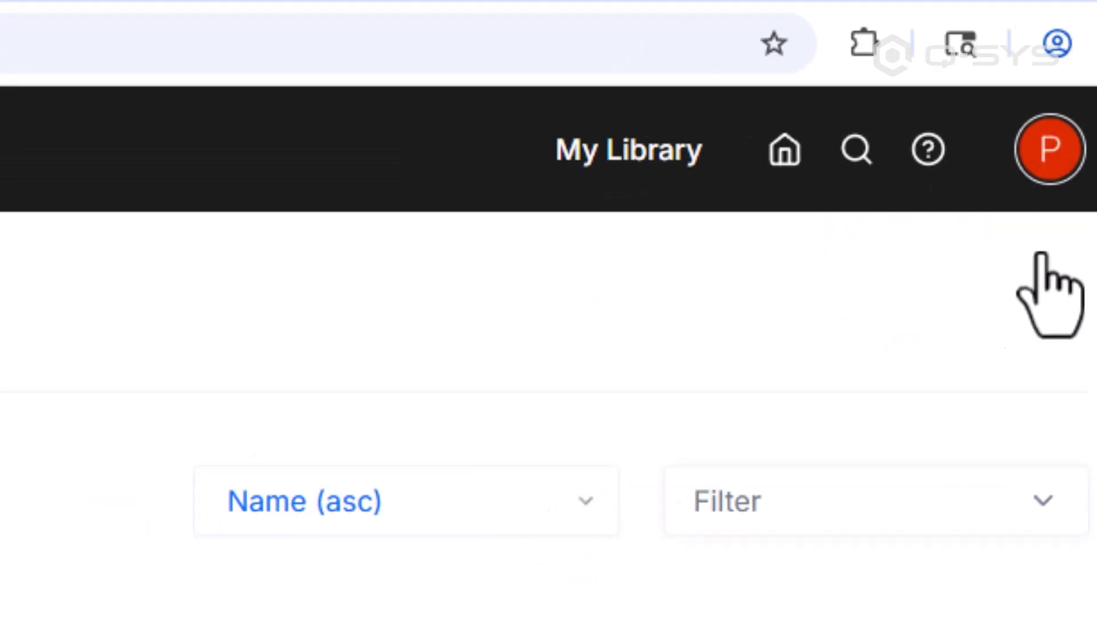
# Save a new profile picture and the display name BurritoBoi in account settings
pyautogui.click(1047, 149)
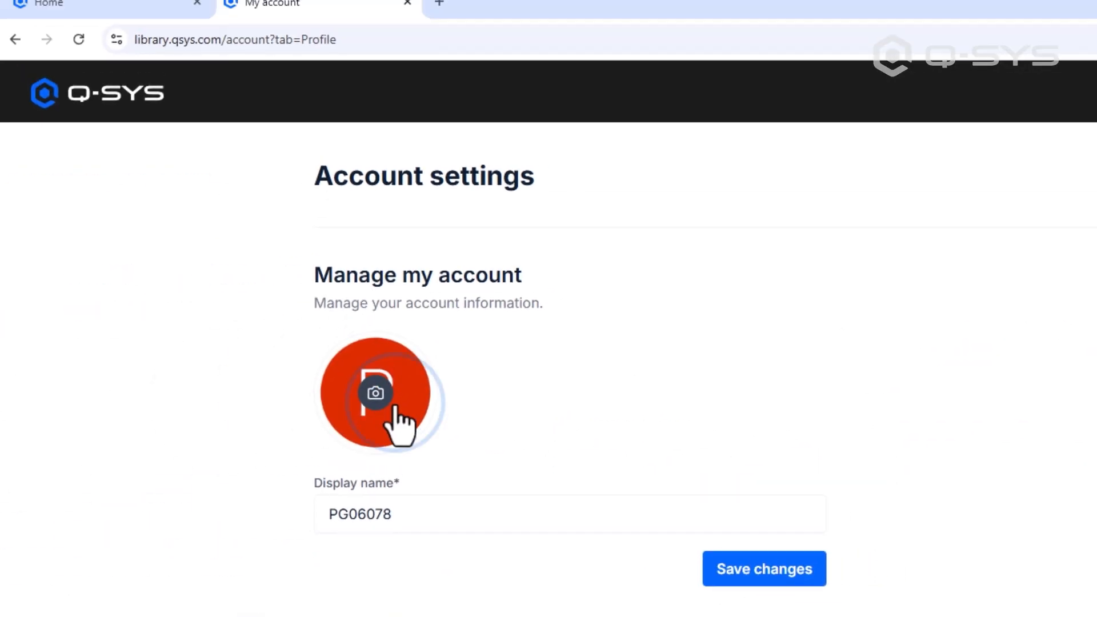
pyautogui.click(375, 392)
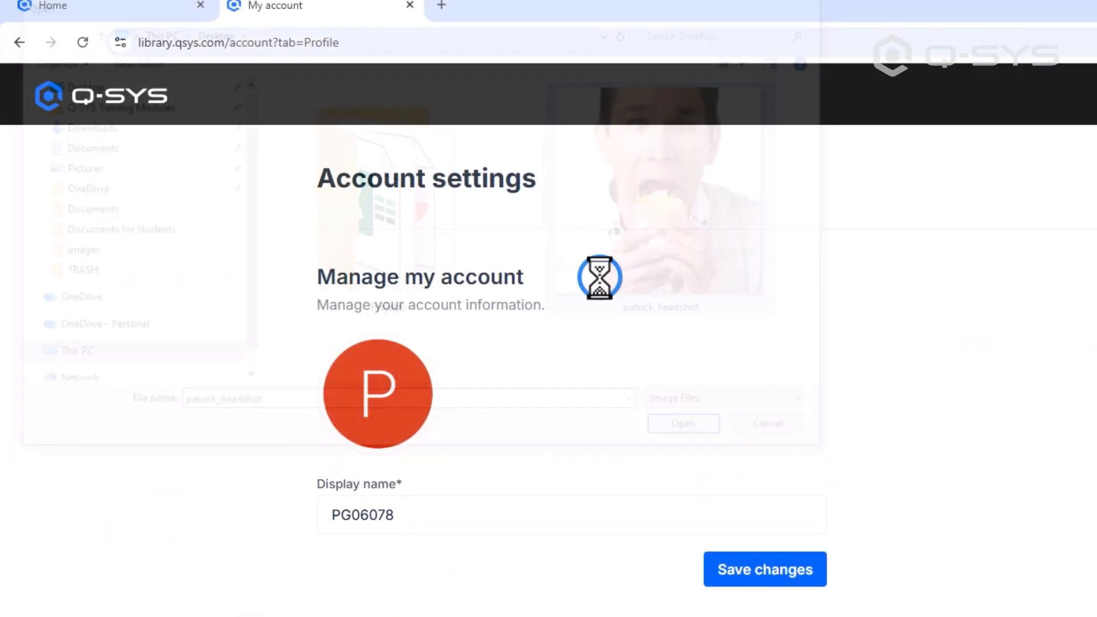
pyautogui.click(682, 424)
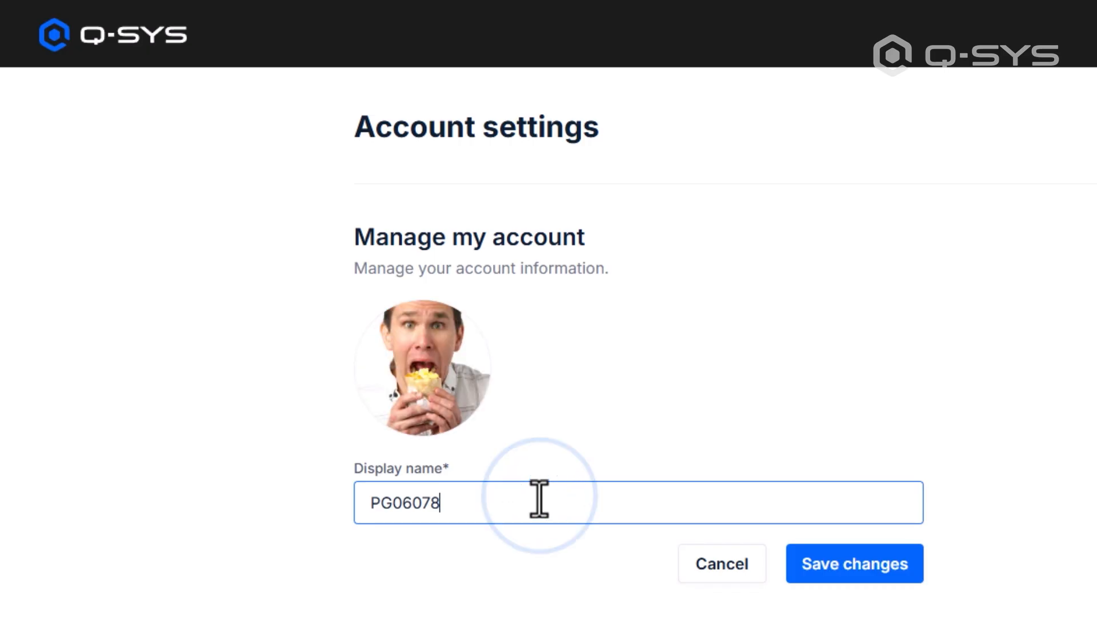
pyautogui.write('BurritoBoi')
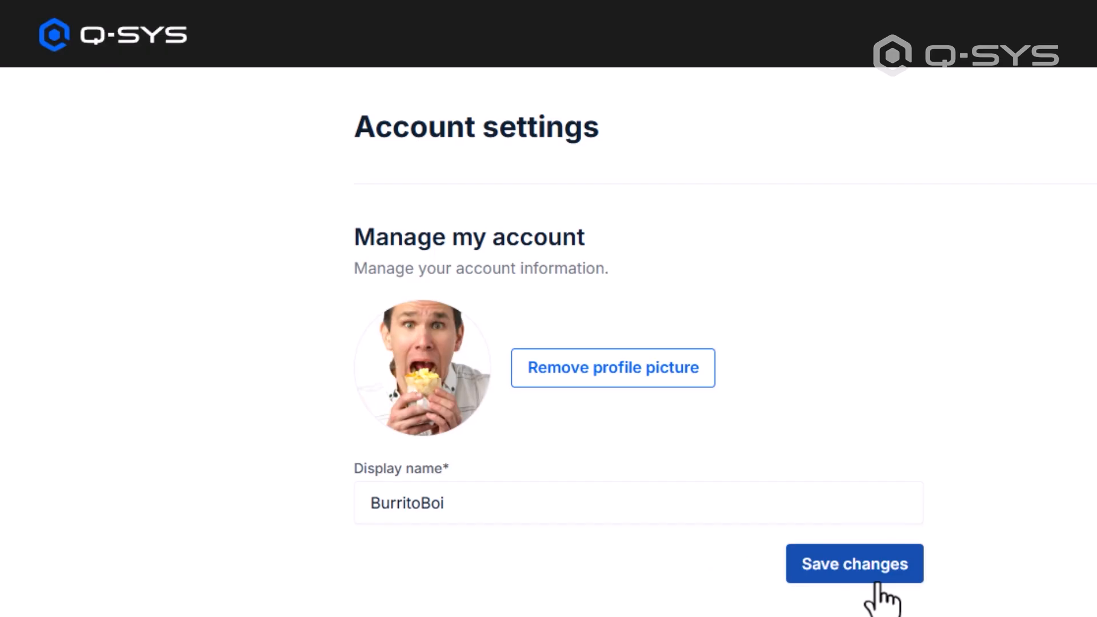
pyautogui.click(854, 564)
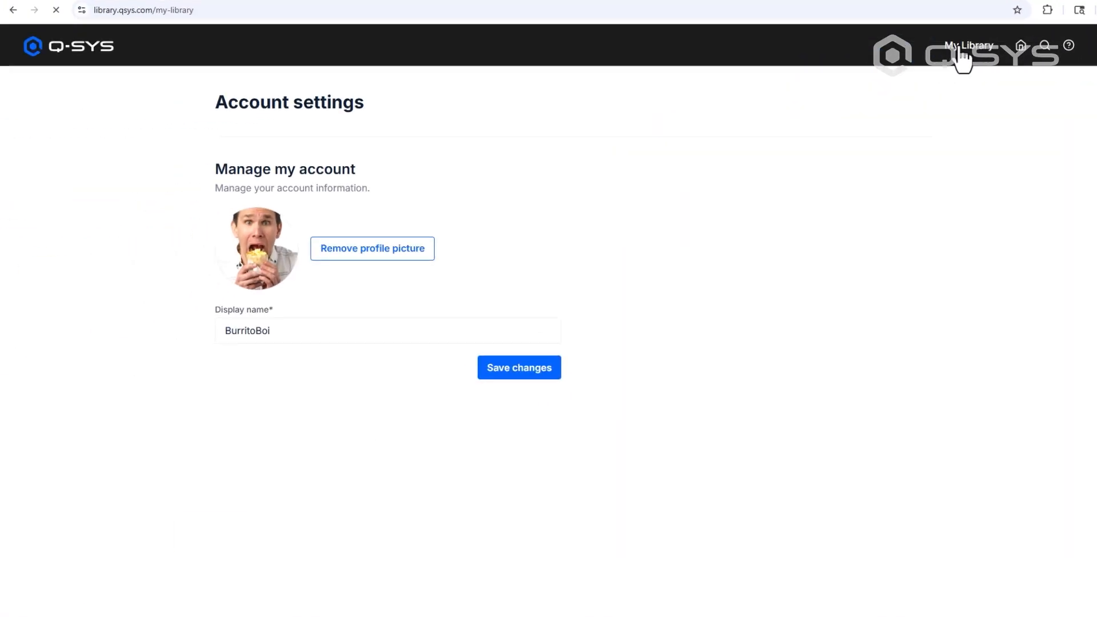
# Go to the empty My Library list and on to the Library search page
pyautogui.click(968, 44)
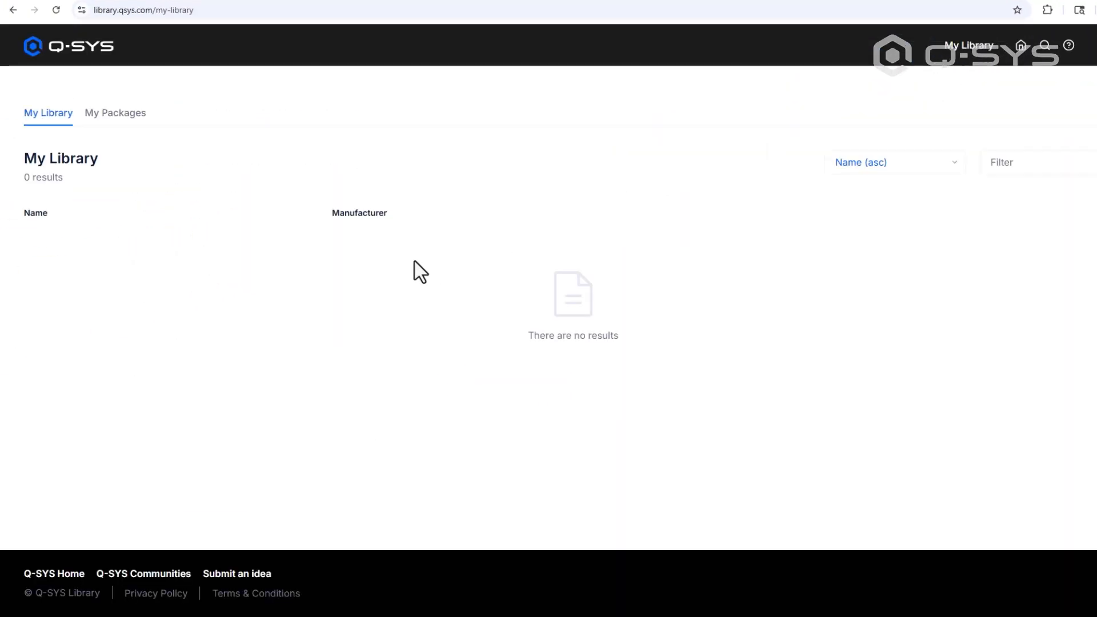
pyautogui.moveTo(686, 214)
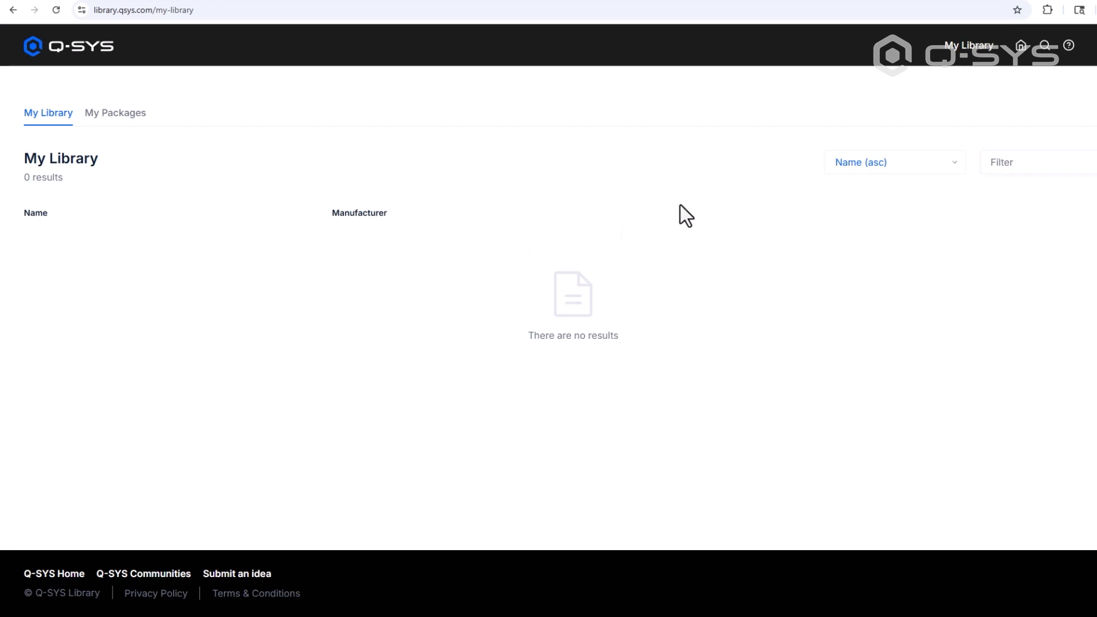
pyautogui.click(1043, 46)
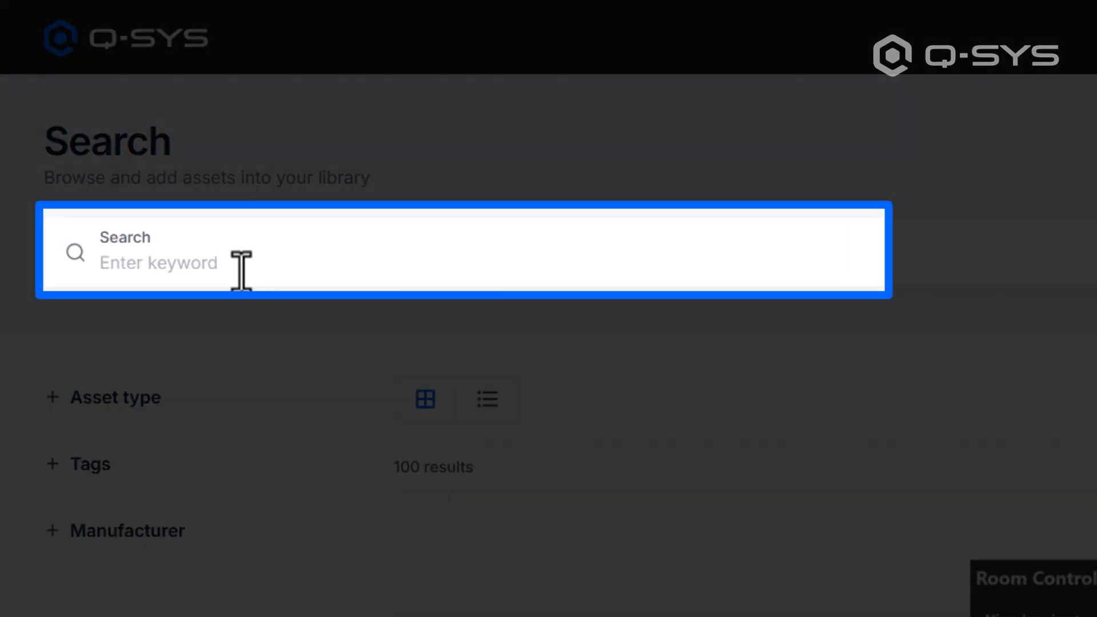
# Filter the Library search to Plugin assets tagged Lighting
pyautogui.click(103, 397)
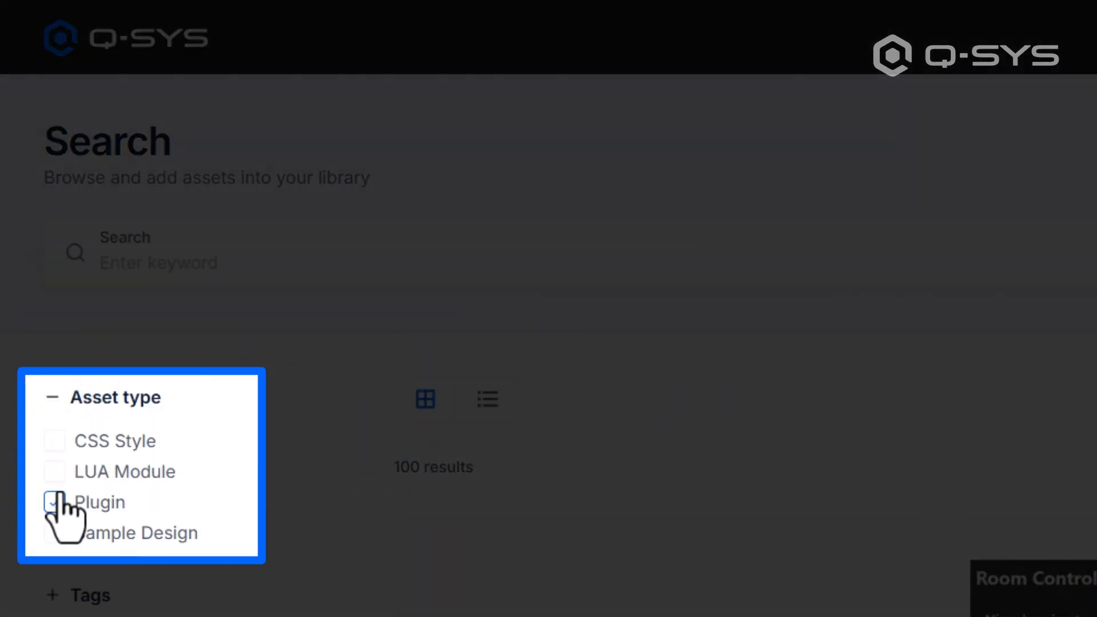
pyautogui.click(54, 502)
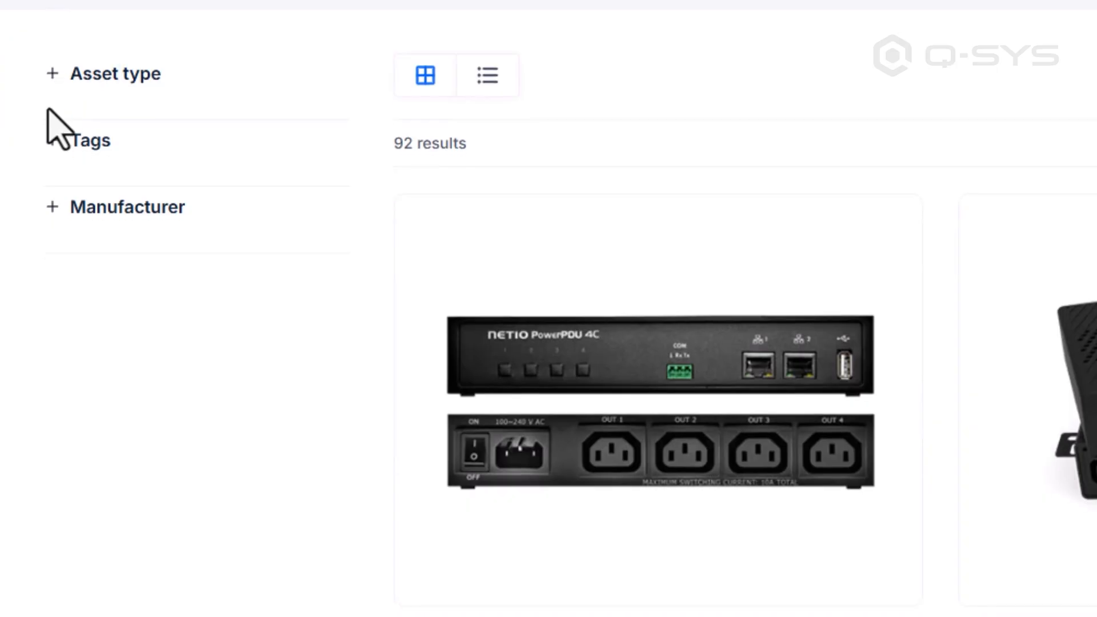
pyautogui.click(90, 139)
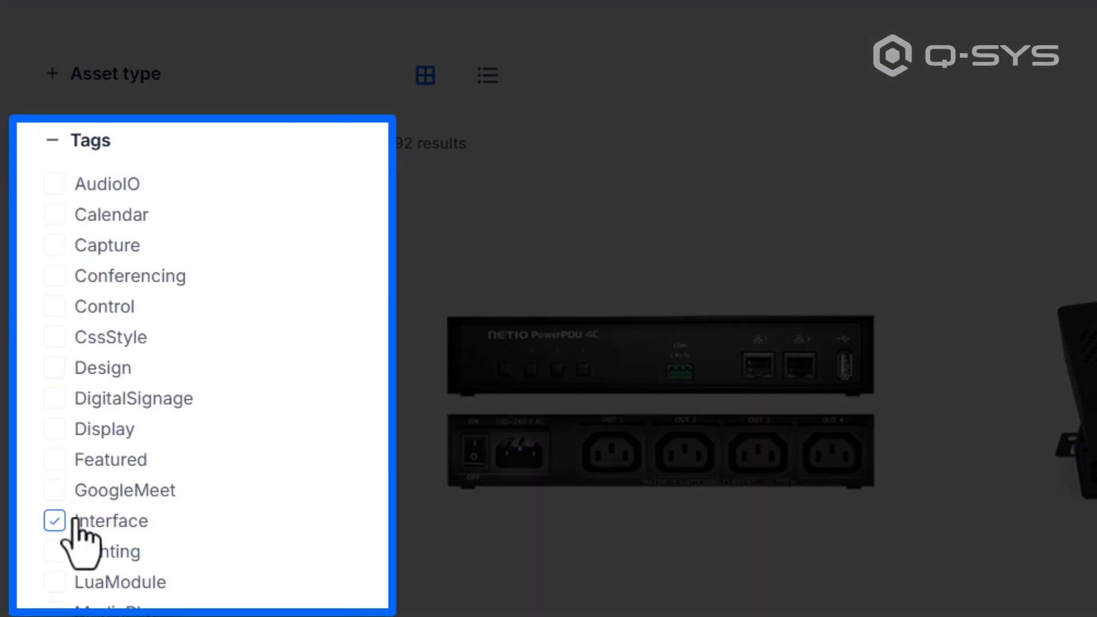
pyautogui.click(55, 551)
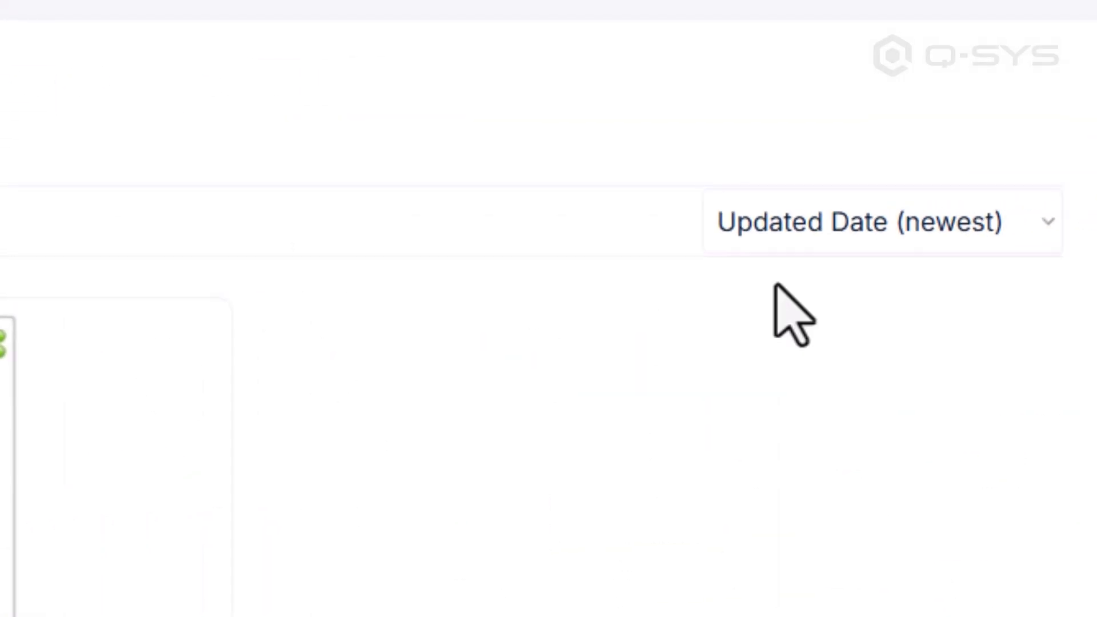
# Choose a sort order and show the two results, Ikan Lyra PoE Lights and Lutron LEAP Suite, as a detailed list
pyautogui.click(882, 222)
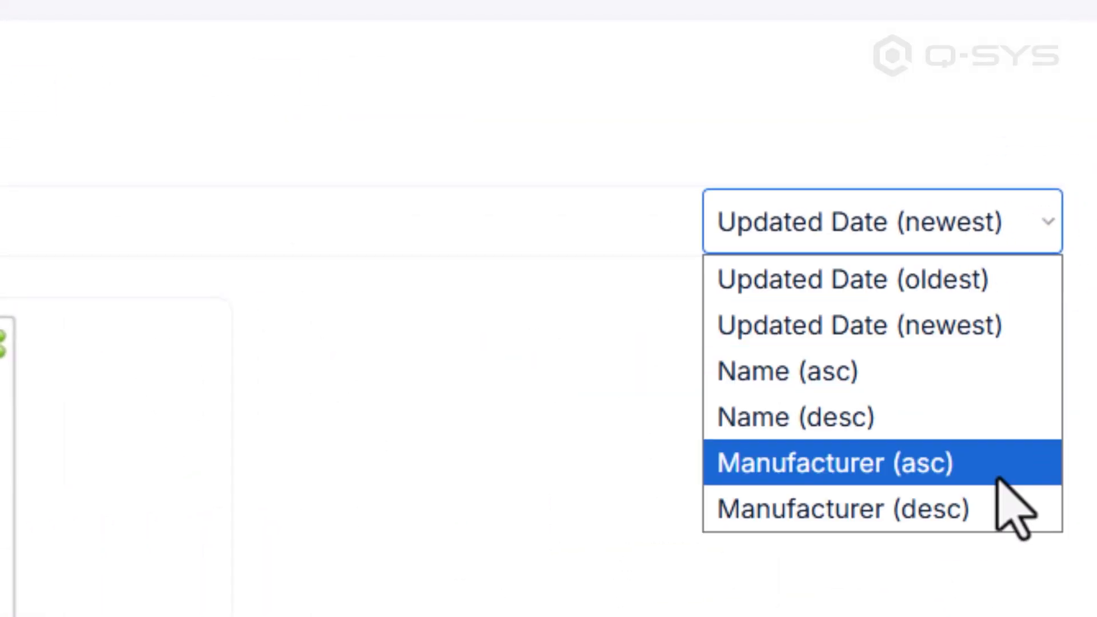
pyautogui.click(831, 461)
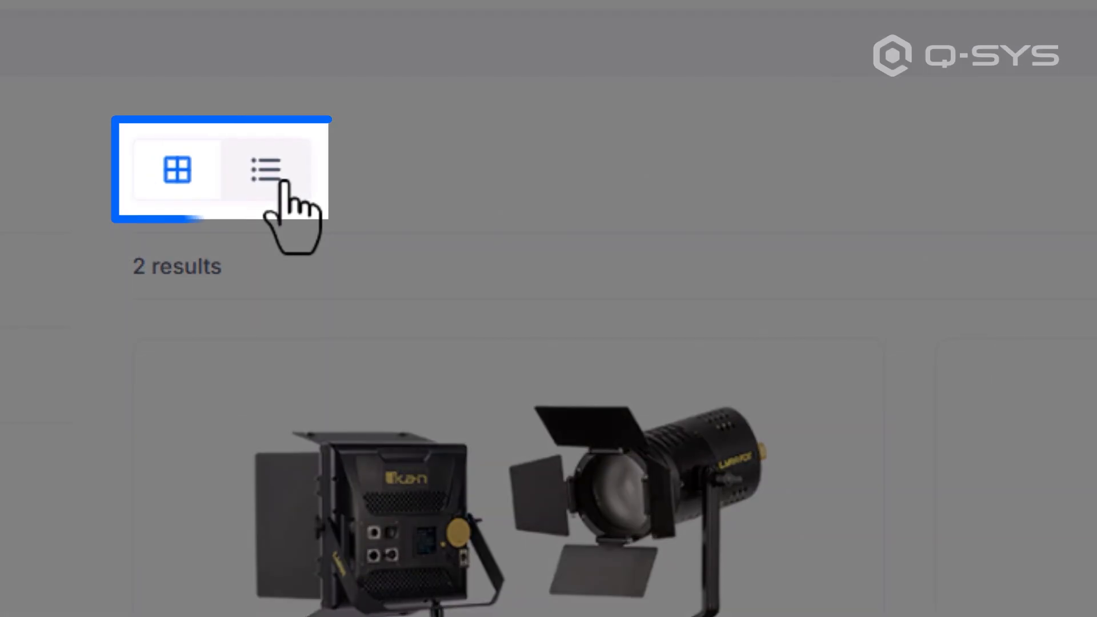
pyautogui.click(265, 170)
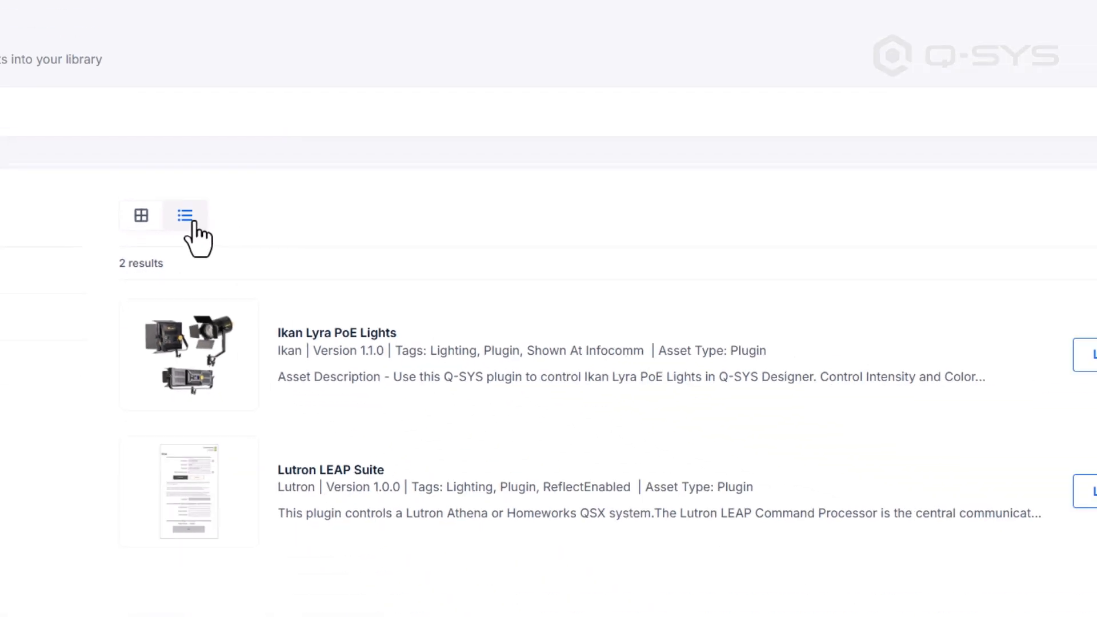
pyautogui.scroll(3)
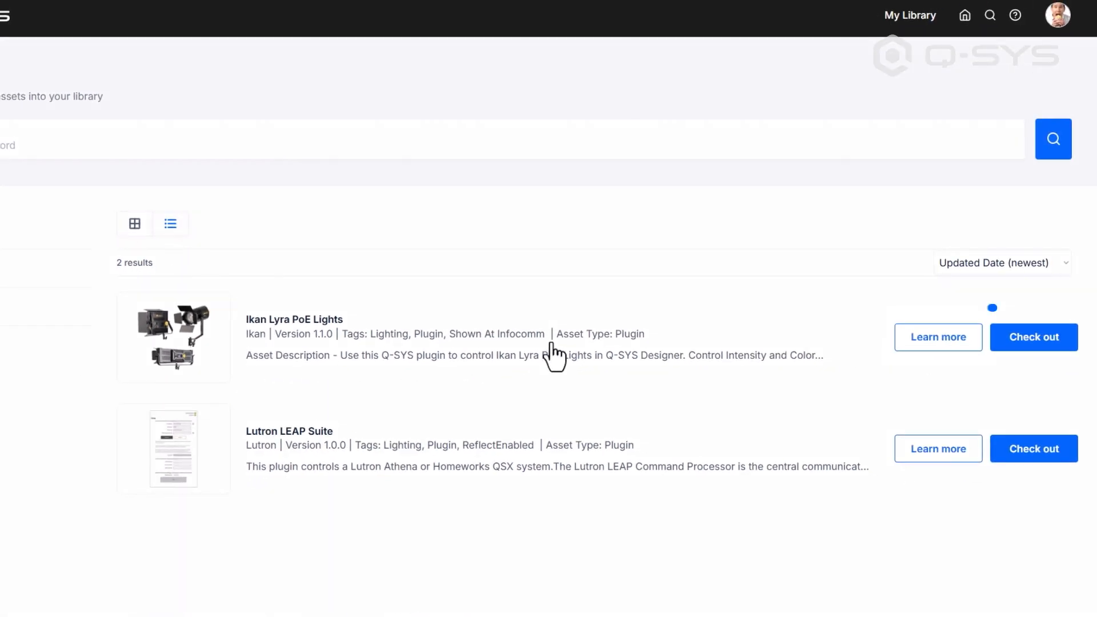
# Go to the Ikan Lyra PoE Lights details page and play its Ikan promo video
pyautogui.click(937, 336)
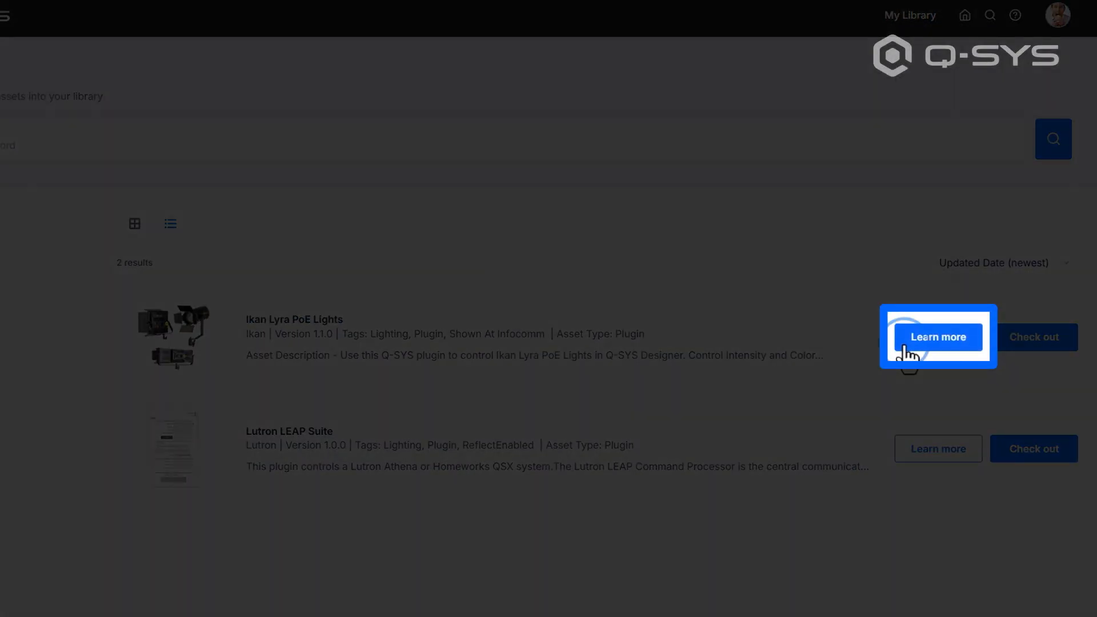
pyautogui.click(937, 337)
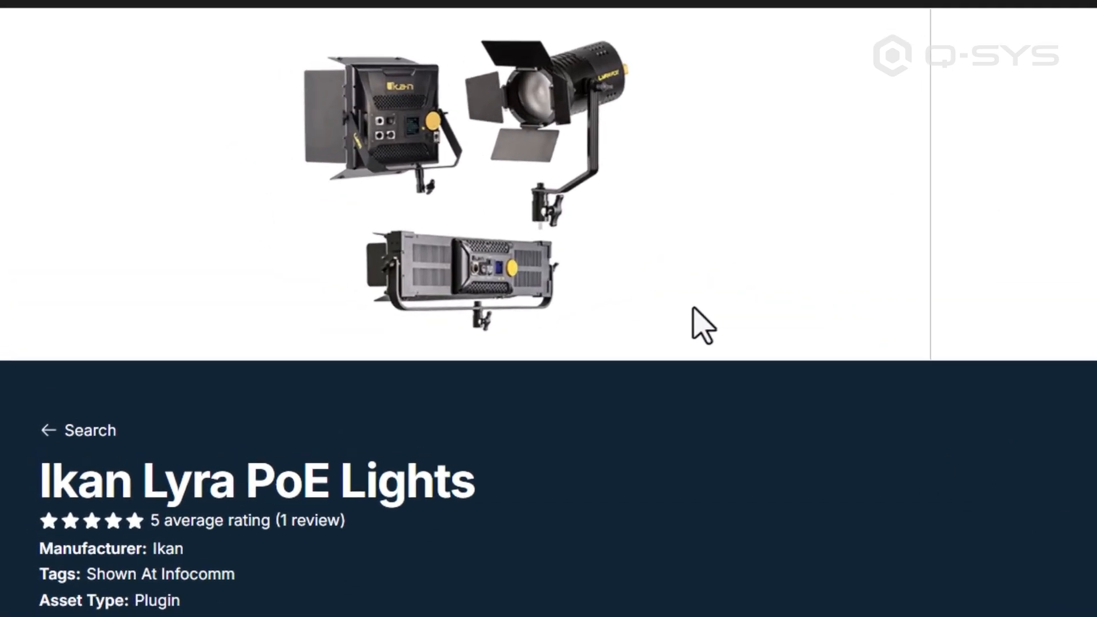
pyautogui.click(164, 257)
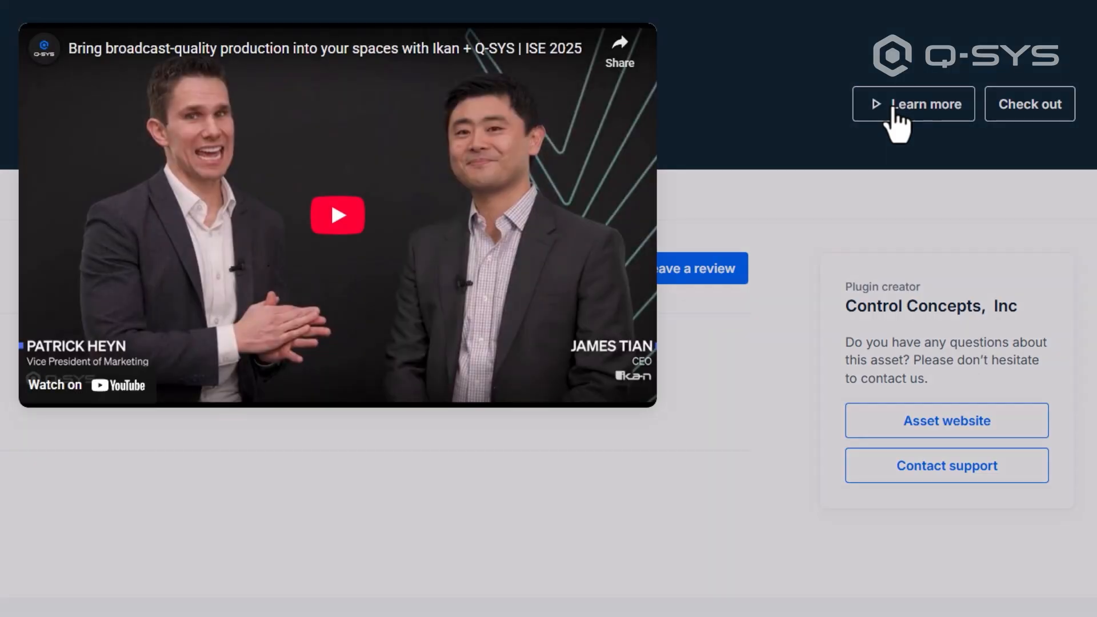
pyautogui.moveTo(897, 156)
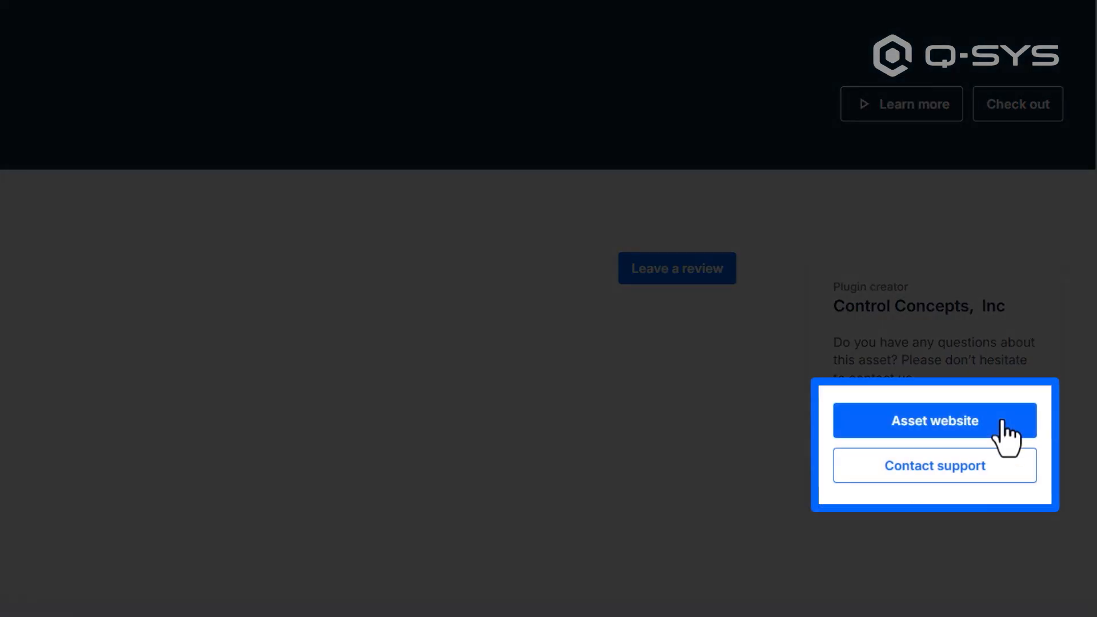
pyautogui.moveTo(1022, 479)
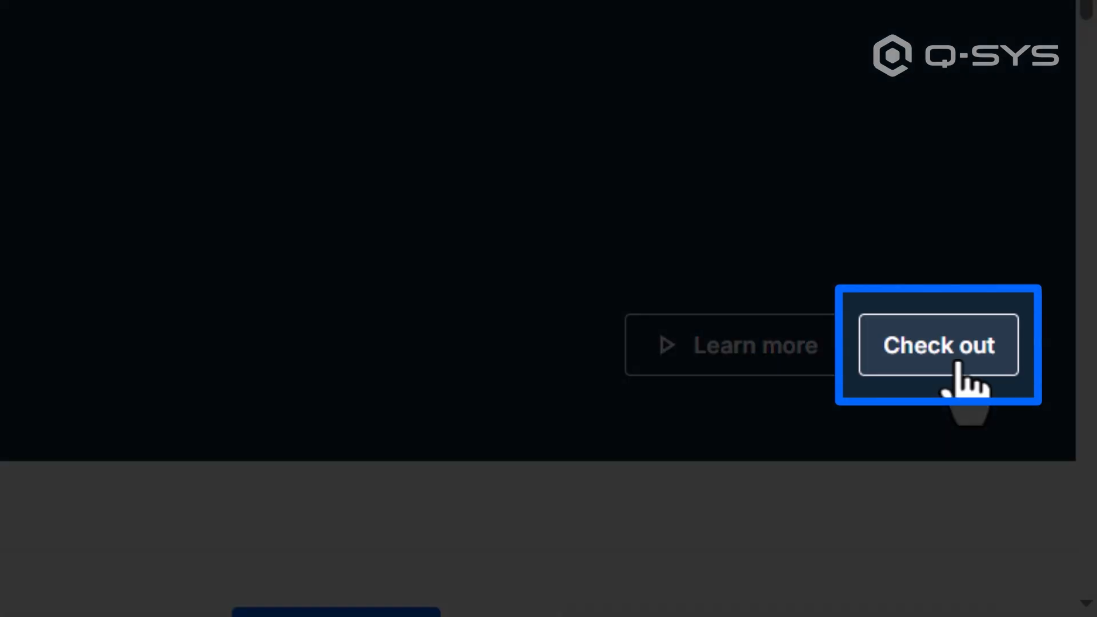
# Check out the Ikan Lyra PoE Lights plugin so it lands in My Library
pyautogui.click(938, 344)
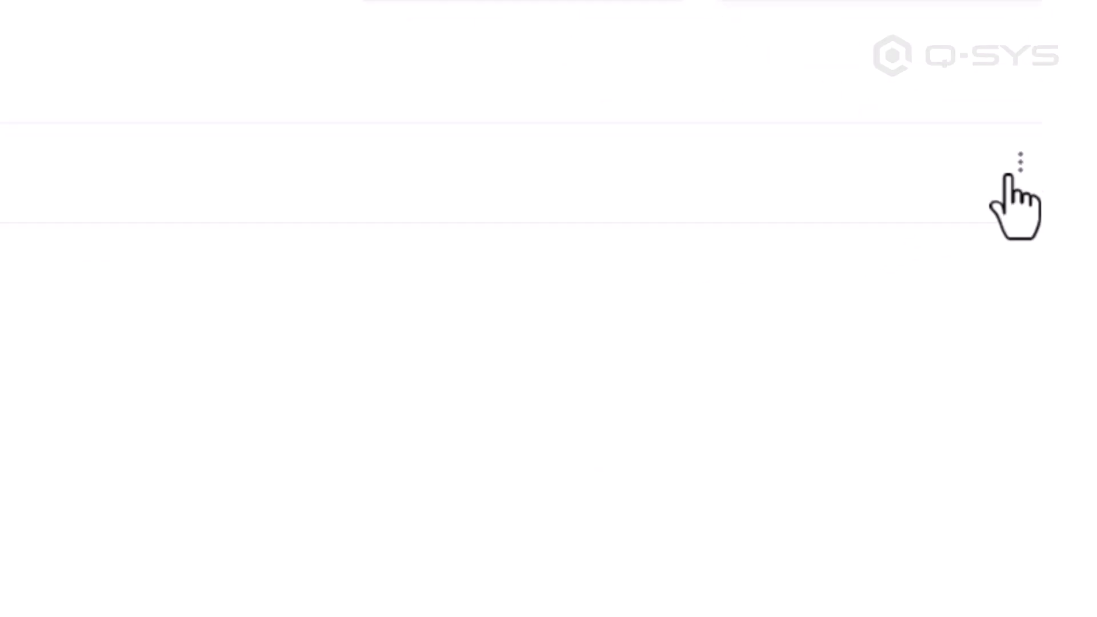
# Download the checked-out Ikan Lyra PoE Lights plugin from its row actions menu
pyautogui.click(1018, 159)
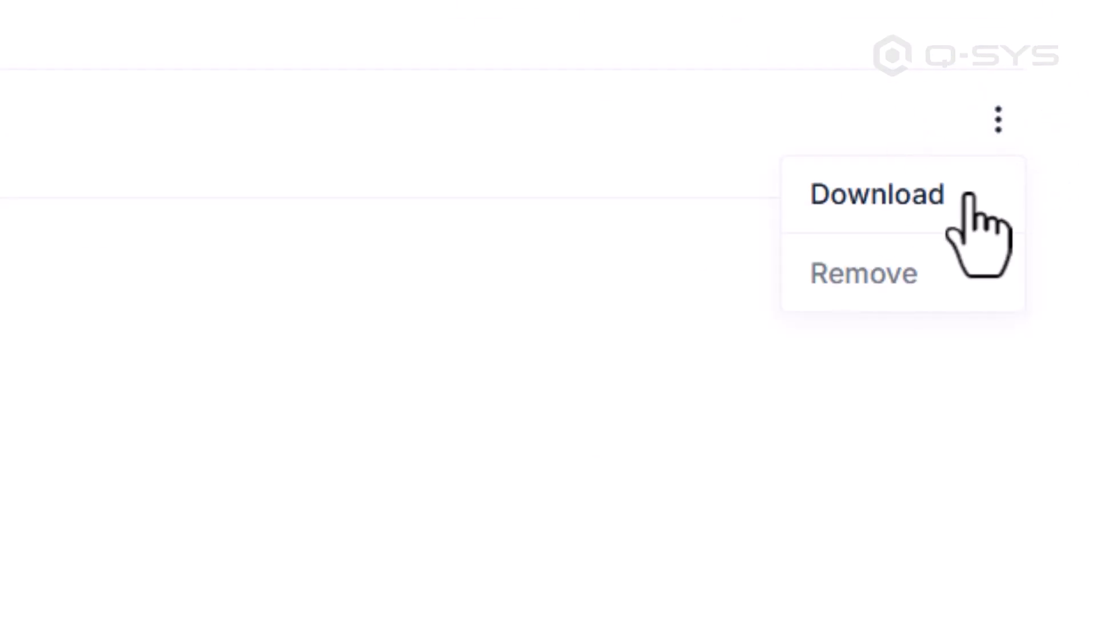
pyautogui.click(876, 194)
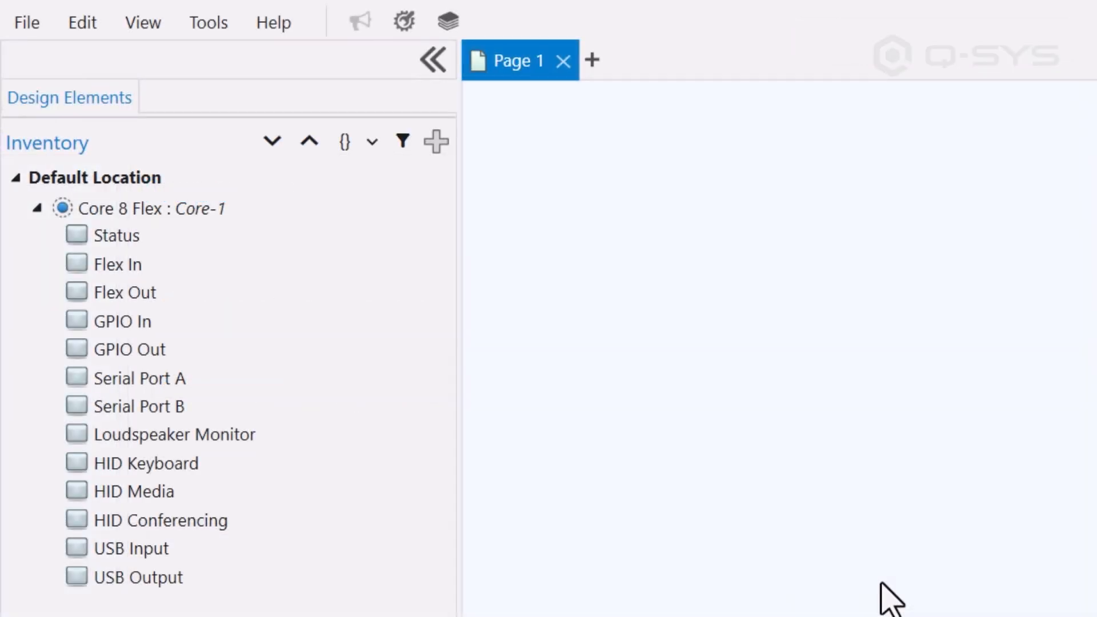
# Show the Asset Installer from the Tools menu, listing Ikan Lyra PoE Lights 1.1.0 as available
pyautogui.click(208, 21)
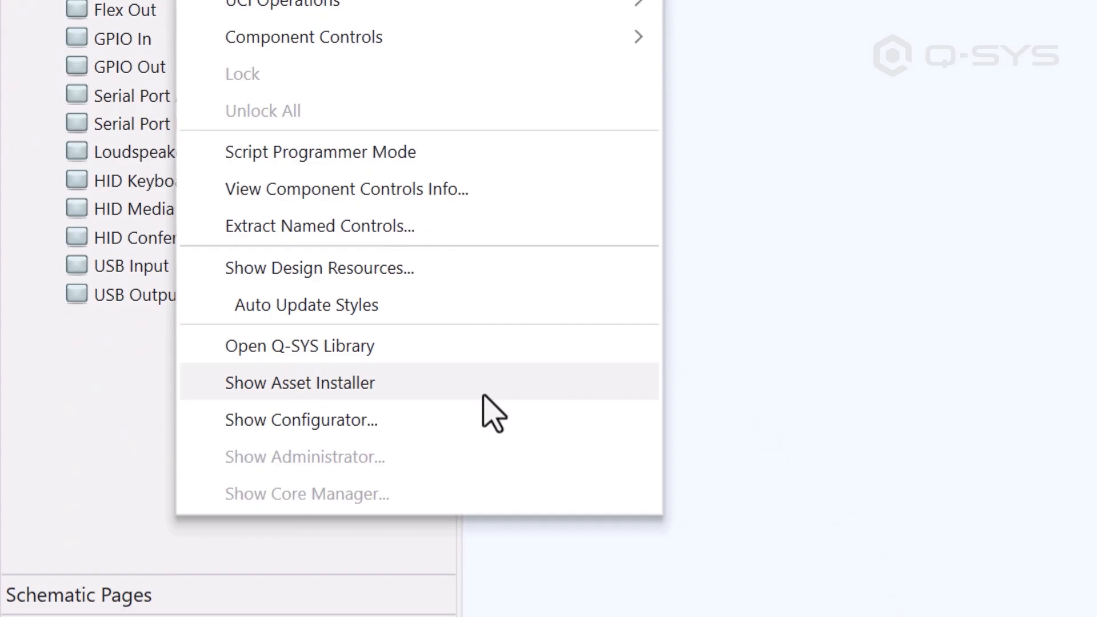
pyautogui.click(299, 383)
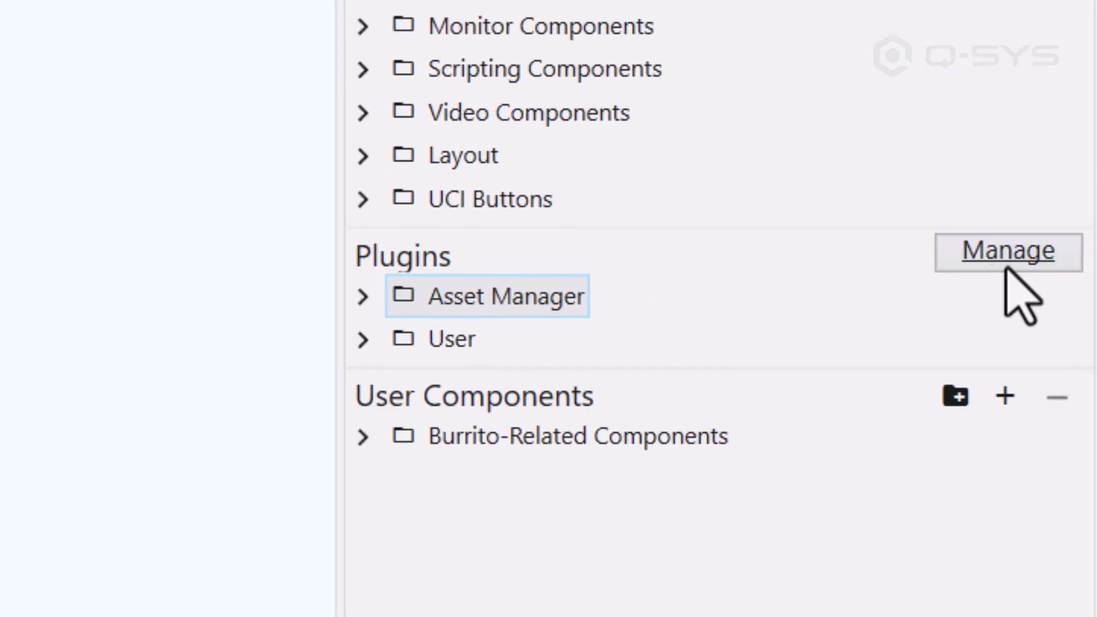
pyautogui.click(1006, 251)
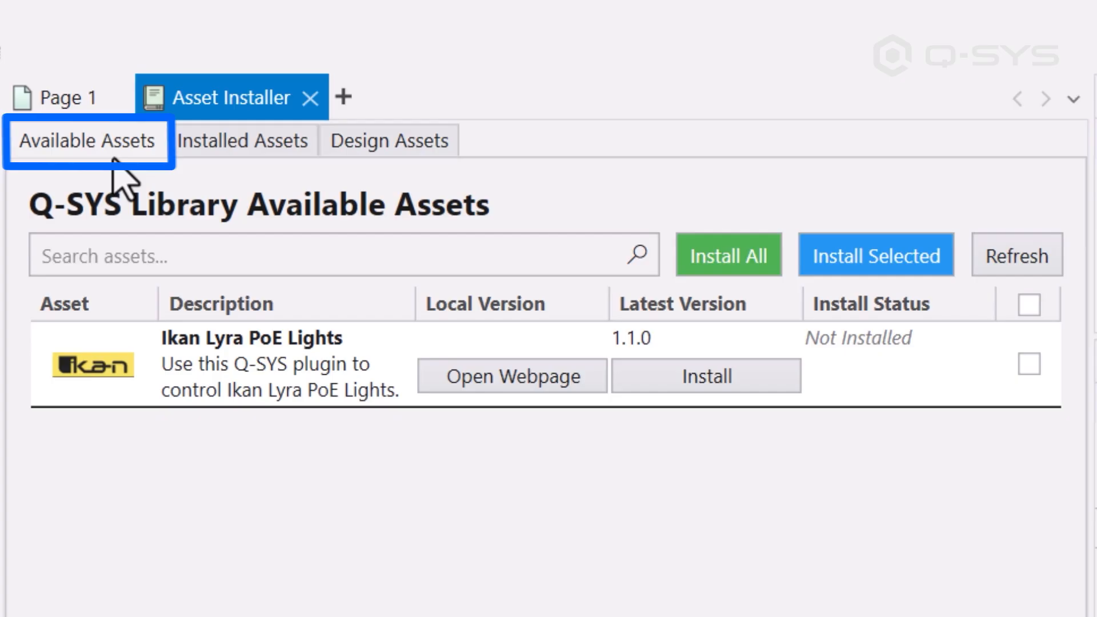
pyautogui.click(241, 141)
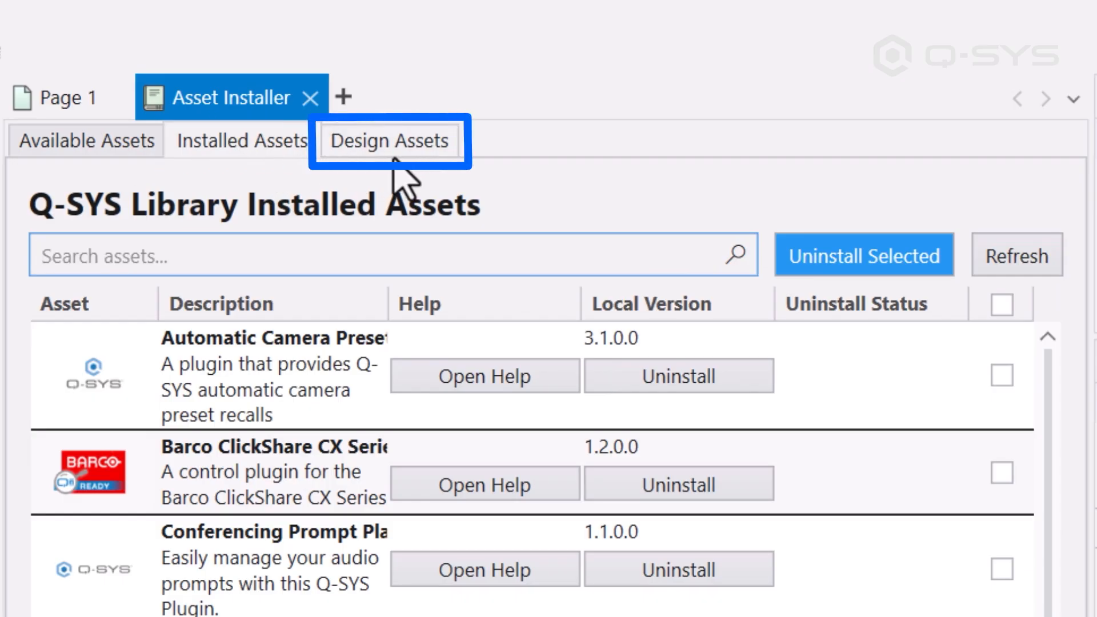
pyautogui.click(389, 140)
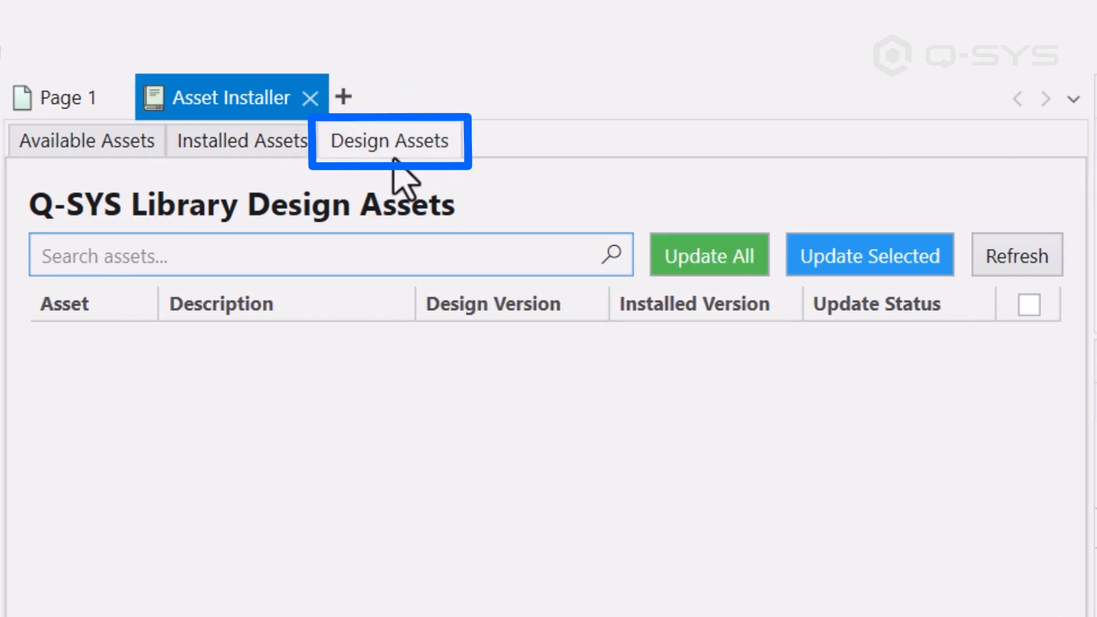
pyautogui.click(314, 255)
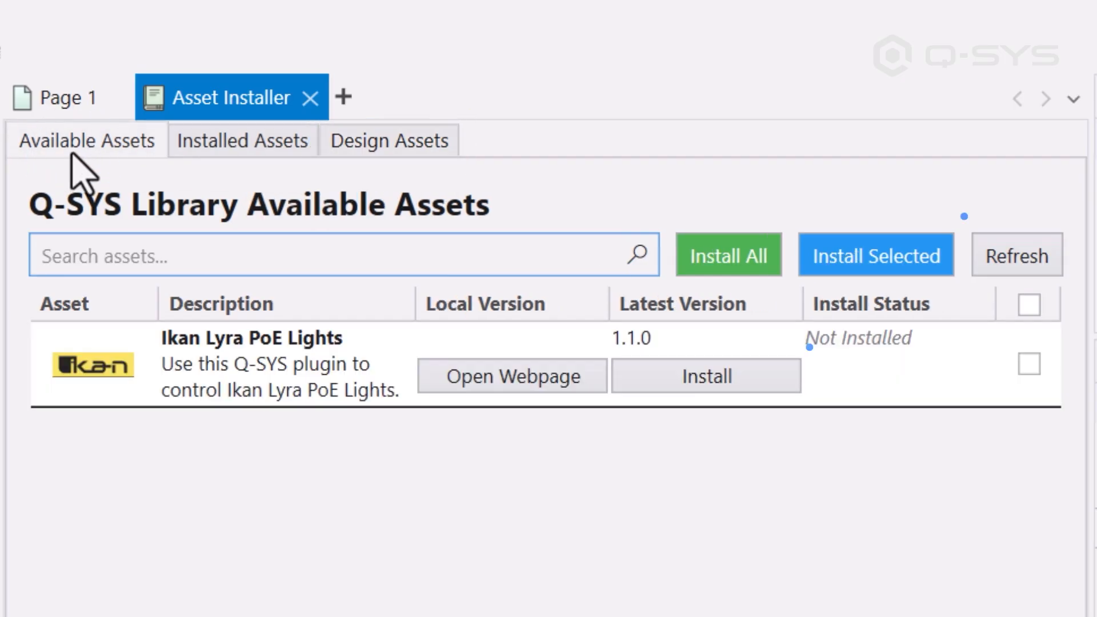
pyautogui.click(242, 140)
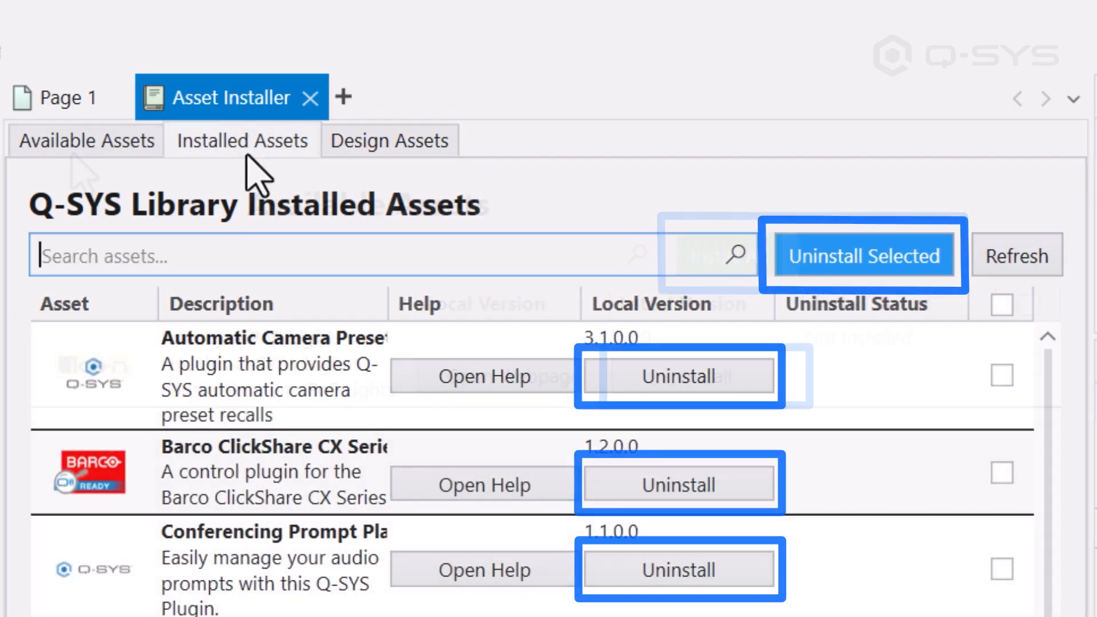
pyautogui.click(390, 140)
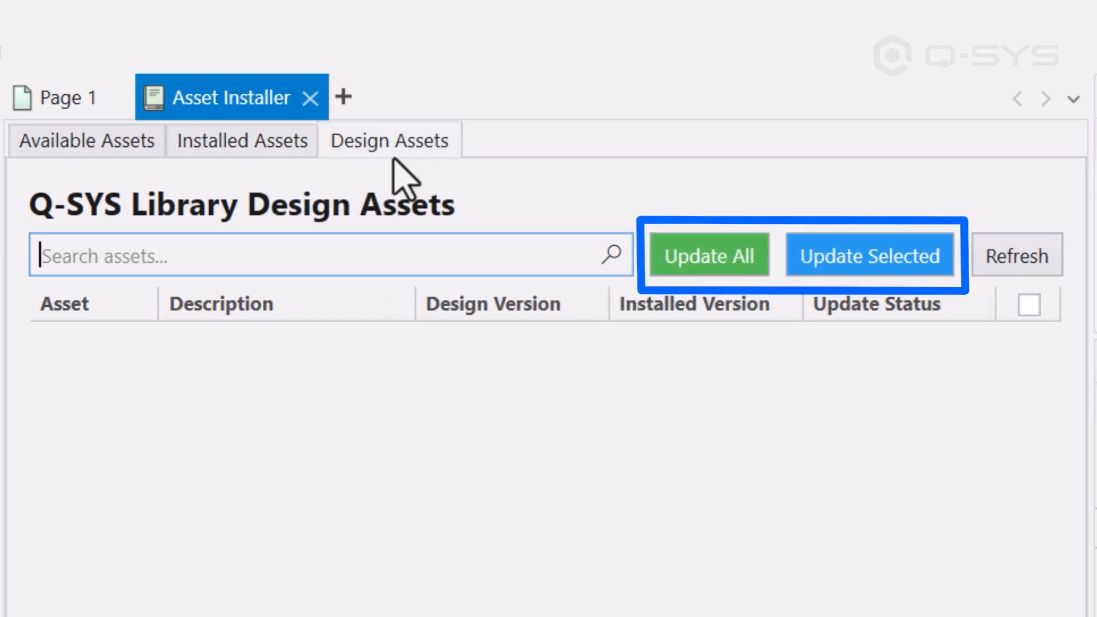
pyautogui.click(241, 141)
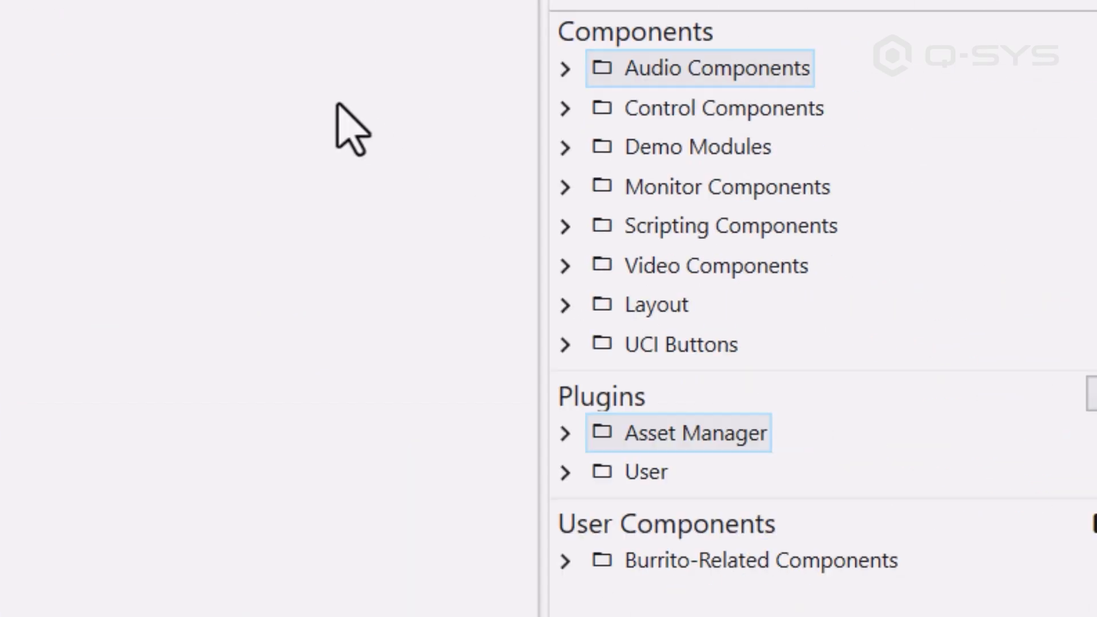
# Install Ikan Lyra PoE Lights 1.1.0 to Complete, then return to the online library
pyautogui.click(565, 471)
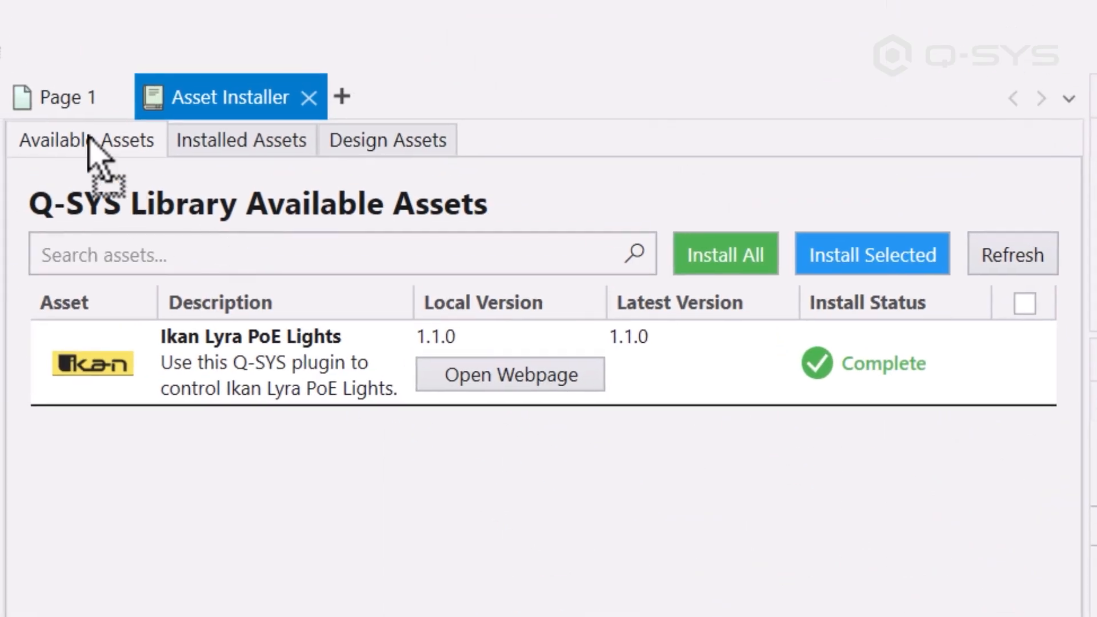
pyautogui.click(54, 96)
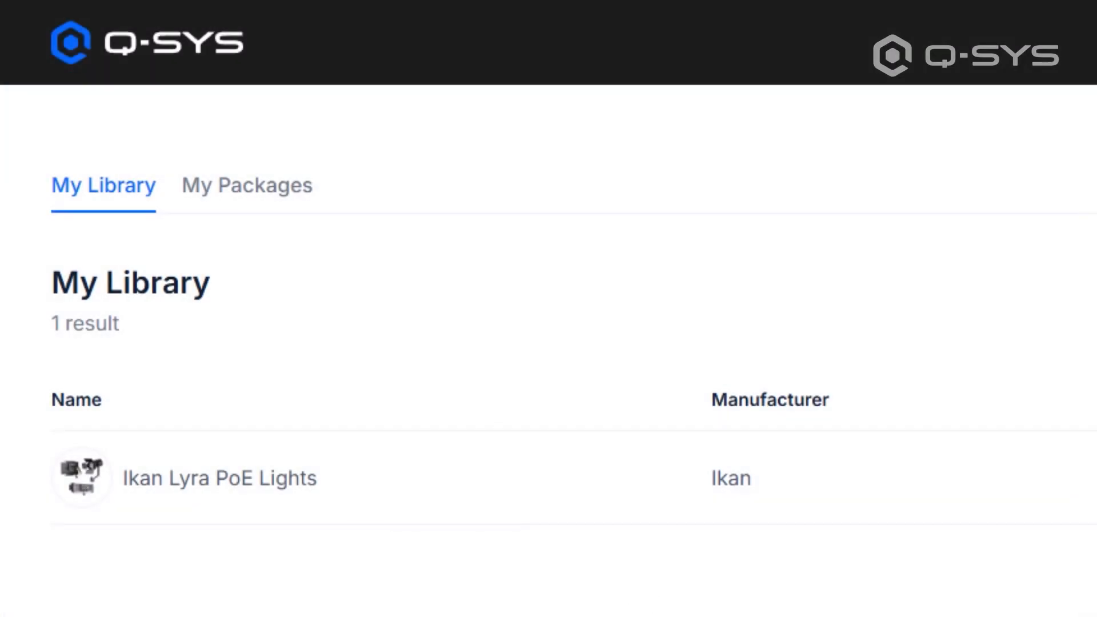
pyautogui.moveTo(262, 248)
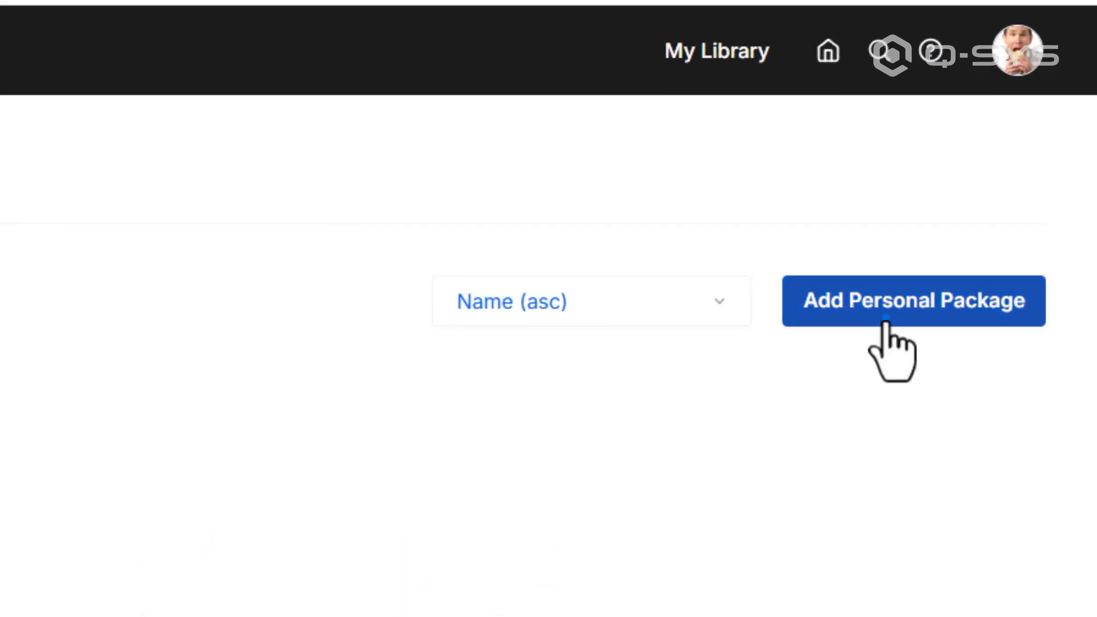
# Start an Add Personal Package form with asset name Burrito 2.0
pyautogui.click(912, 301)
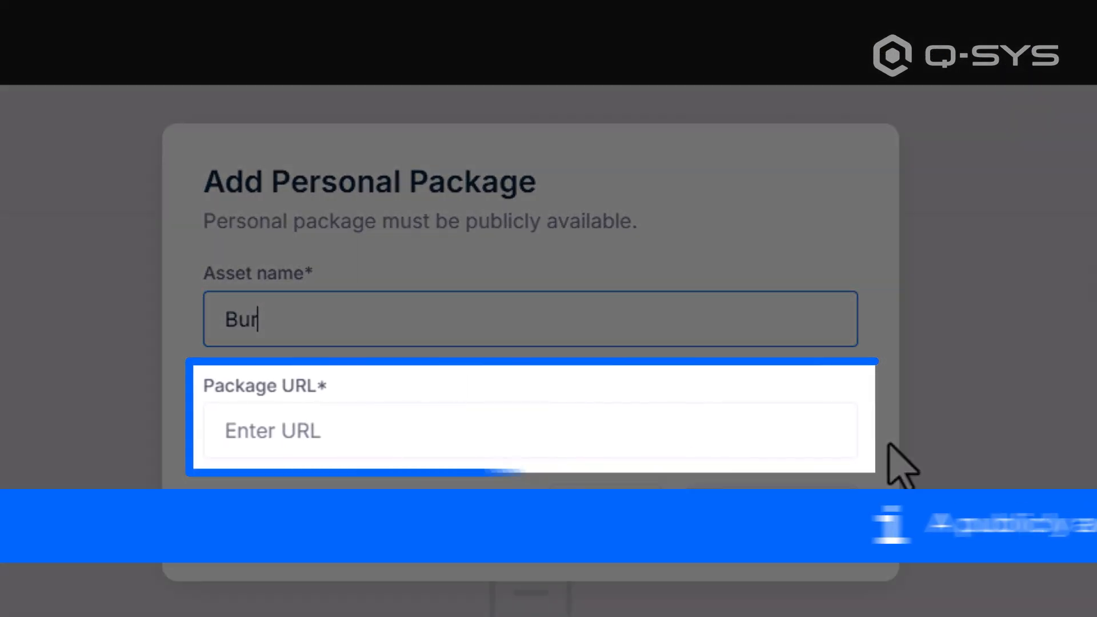
pyautogui.write('rito 2.0')
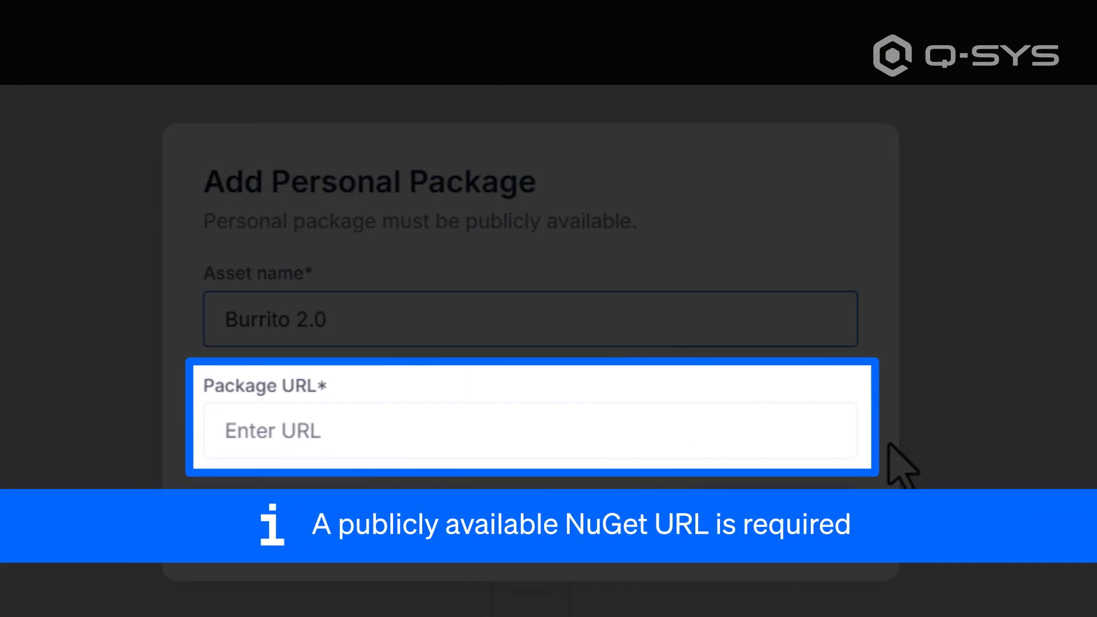